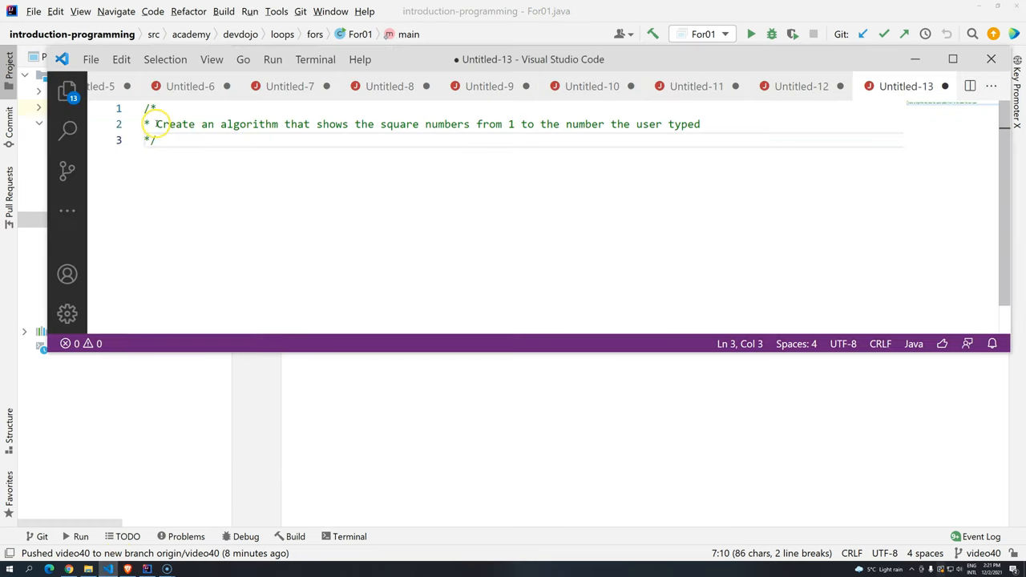
Step: Select the whole square-numbers exercise comment block in Untitled-13
left_click_drag(156, 124, 321, 124)
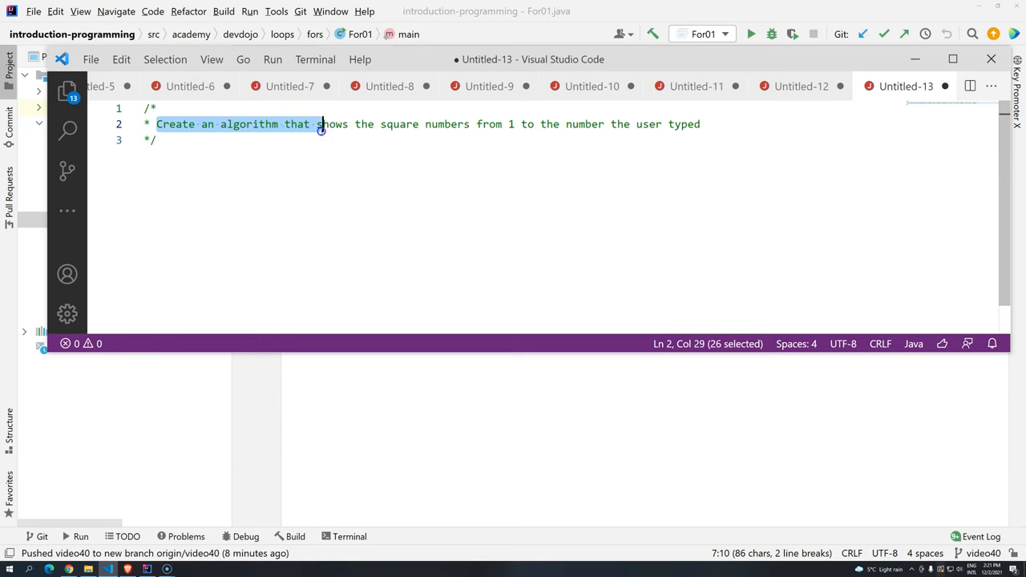
left_click(160, 108)
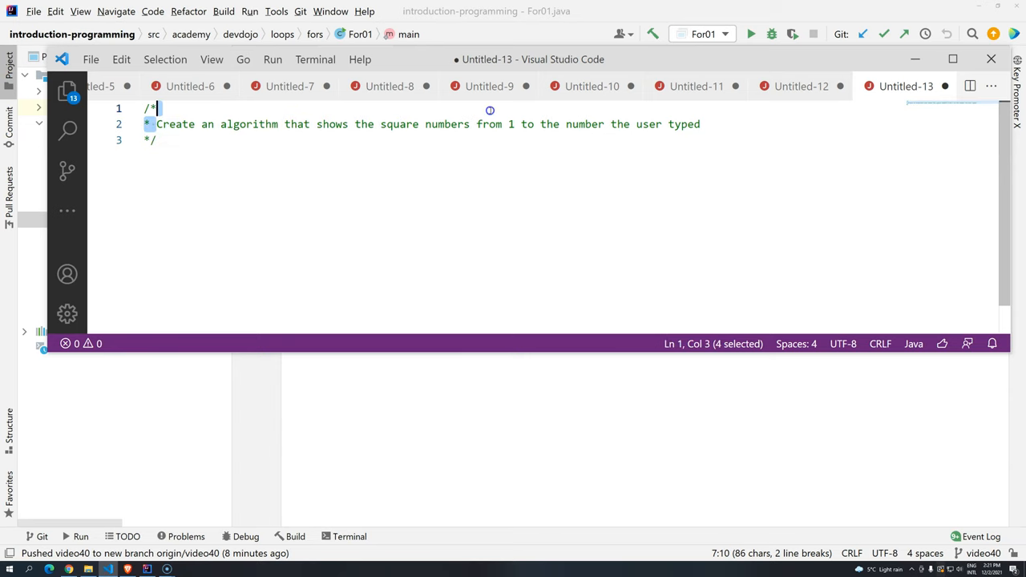
left_click_drag(157, 108, 698, 124)
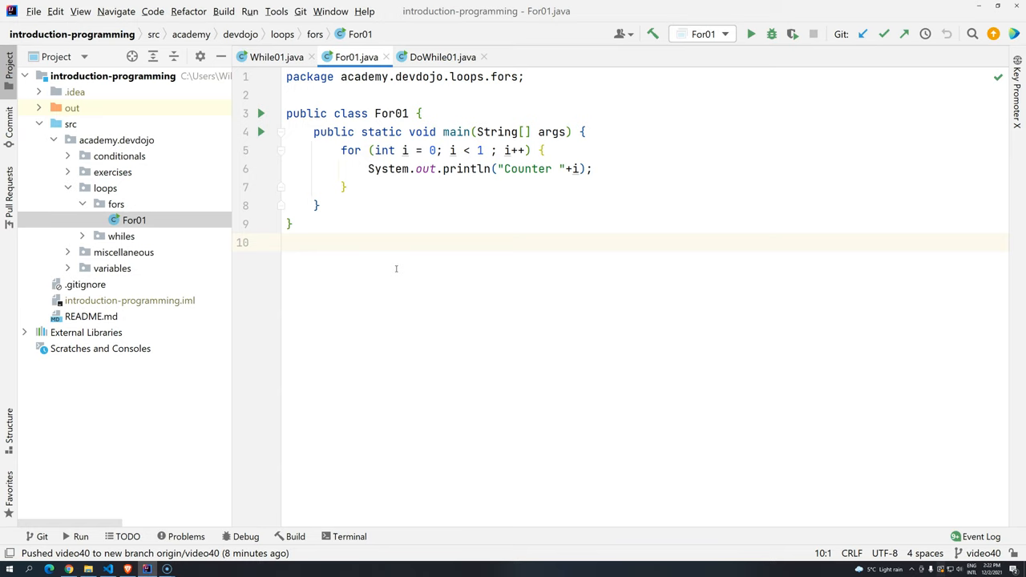
left_click(127, 570)
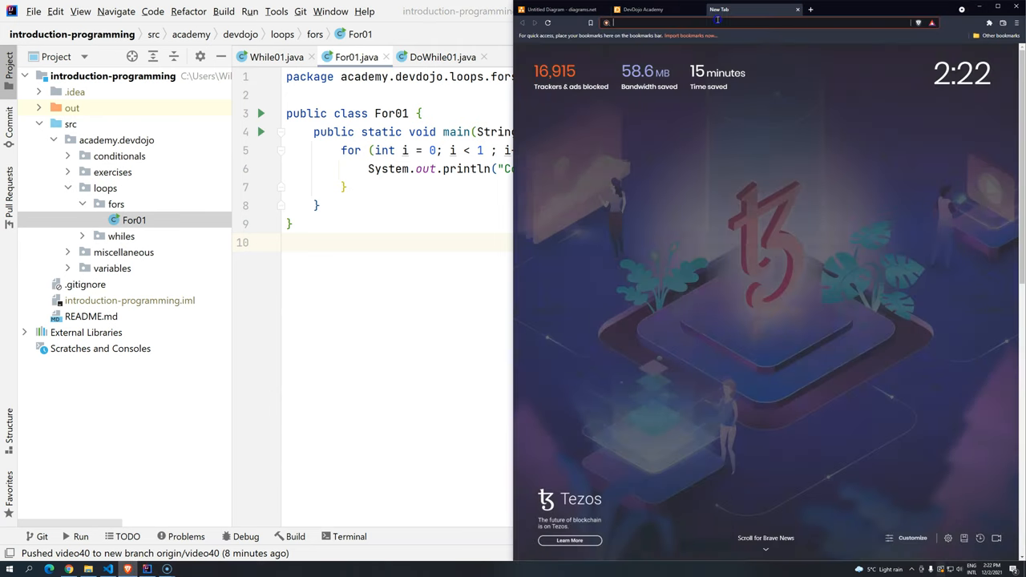
type("square")
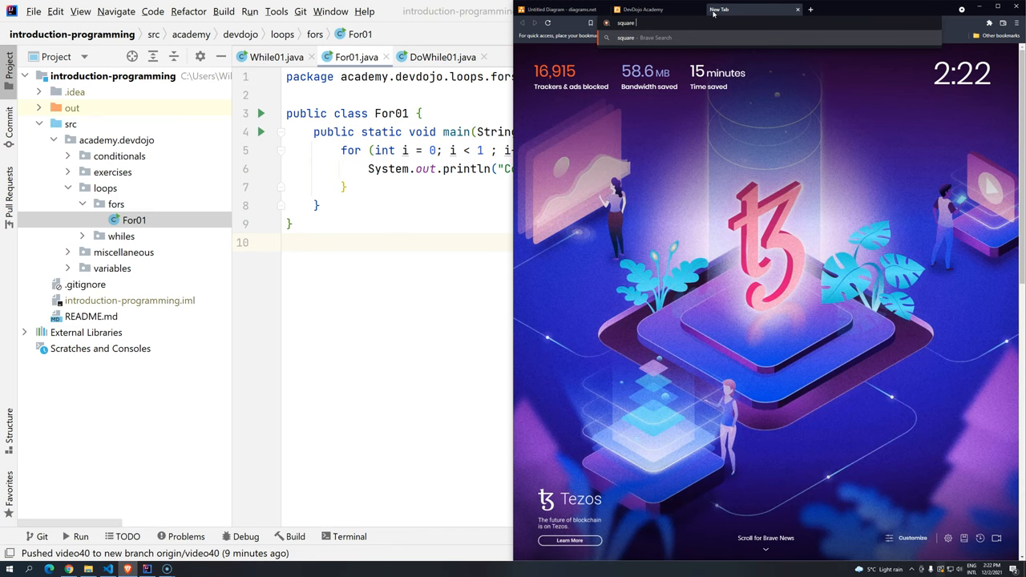
key("Return")
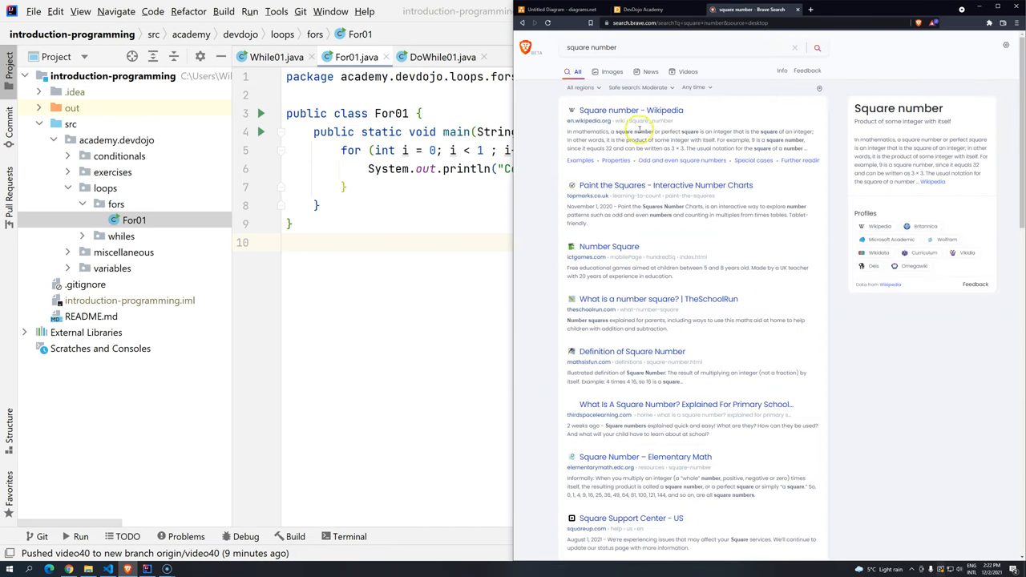
mouse_move(678, 100)
type(" for kids")
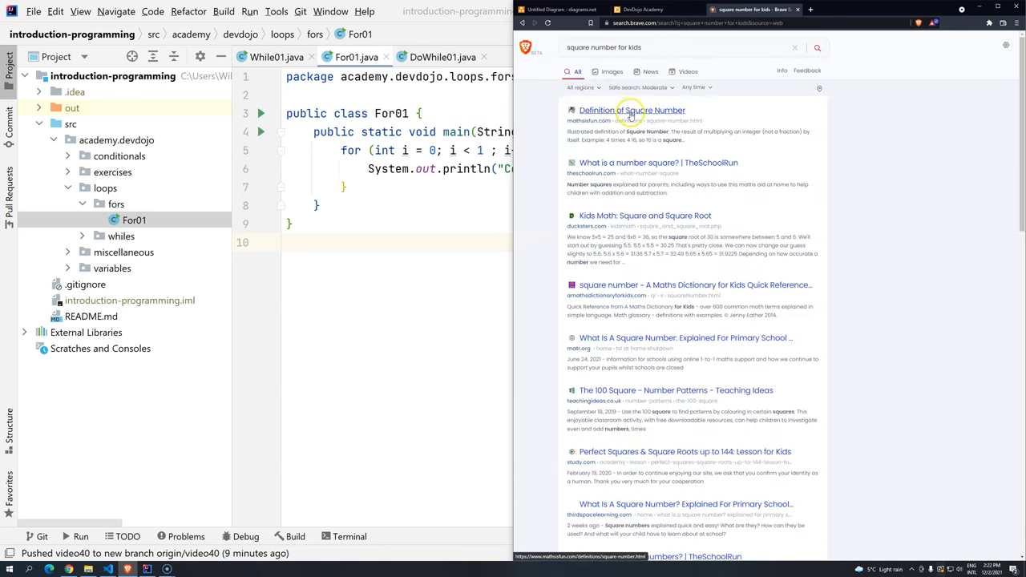
left_click(631, 110)
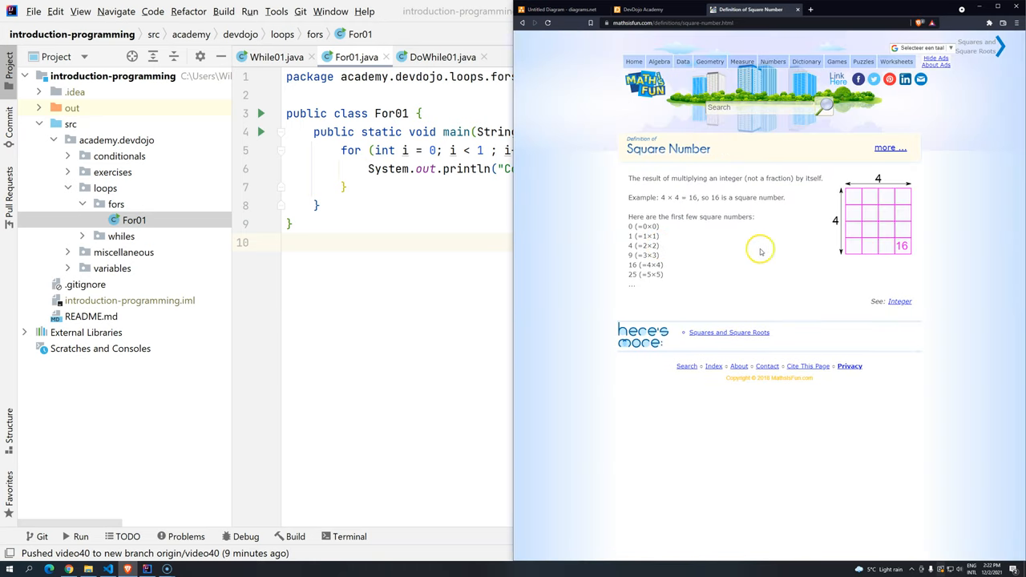
mouse_move(706, 263)
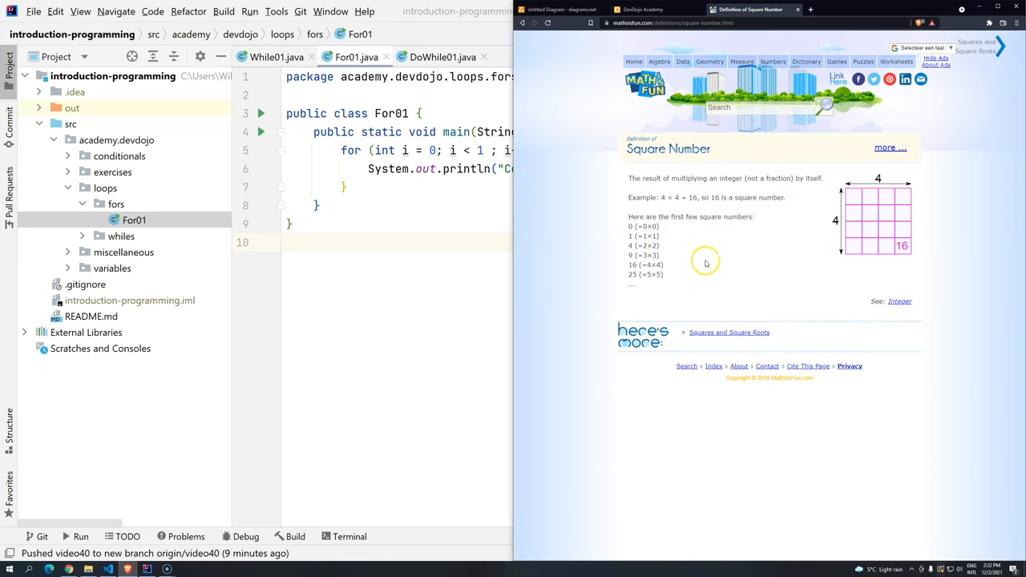
mouse_move(743, 227)
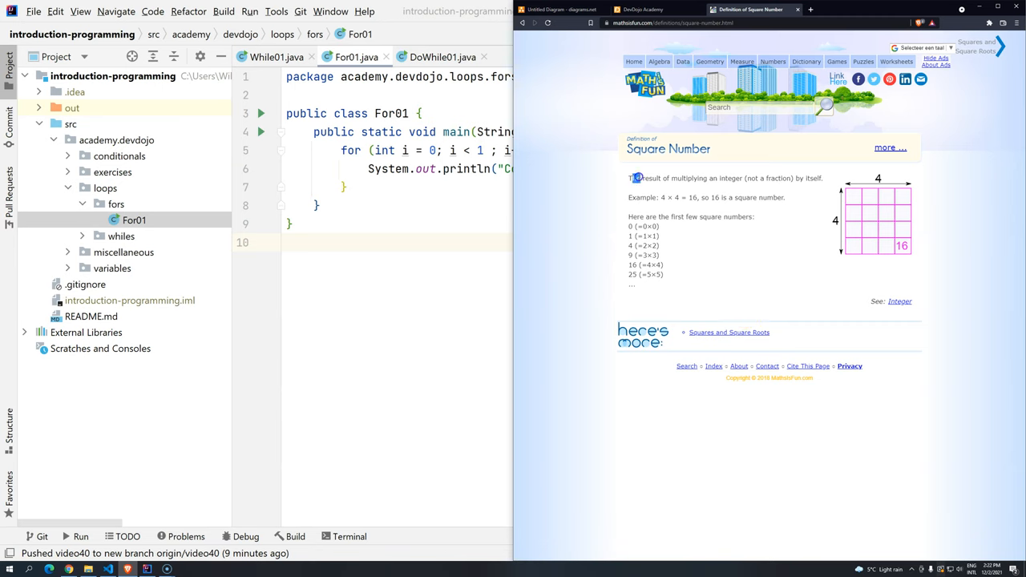
left_click_drag(634, 177, 746, 178)
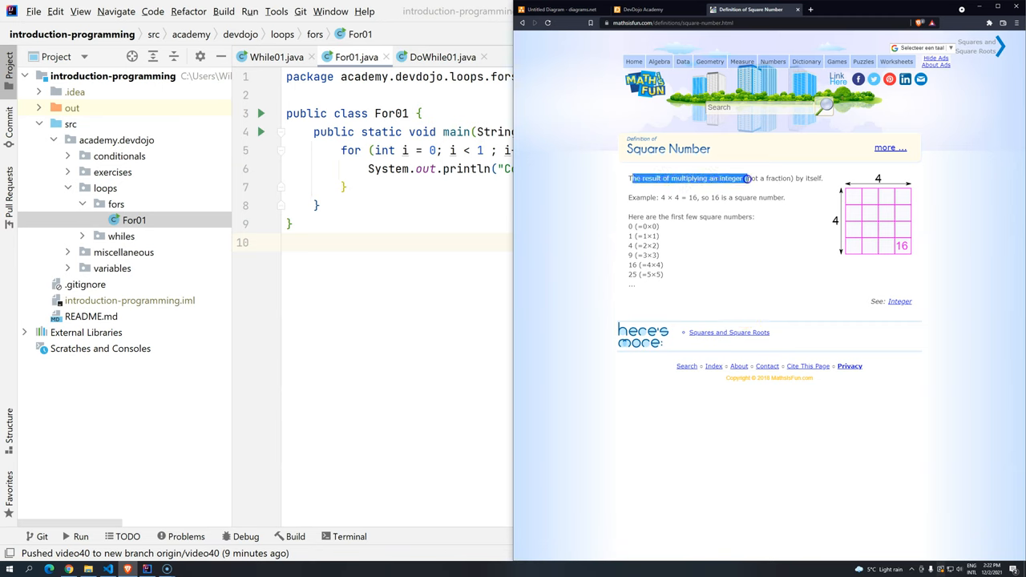
left_click_drag(746, 178, 826, 178)
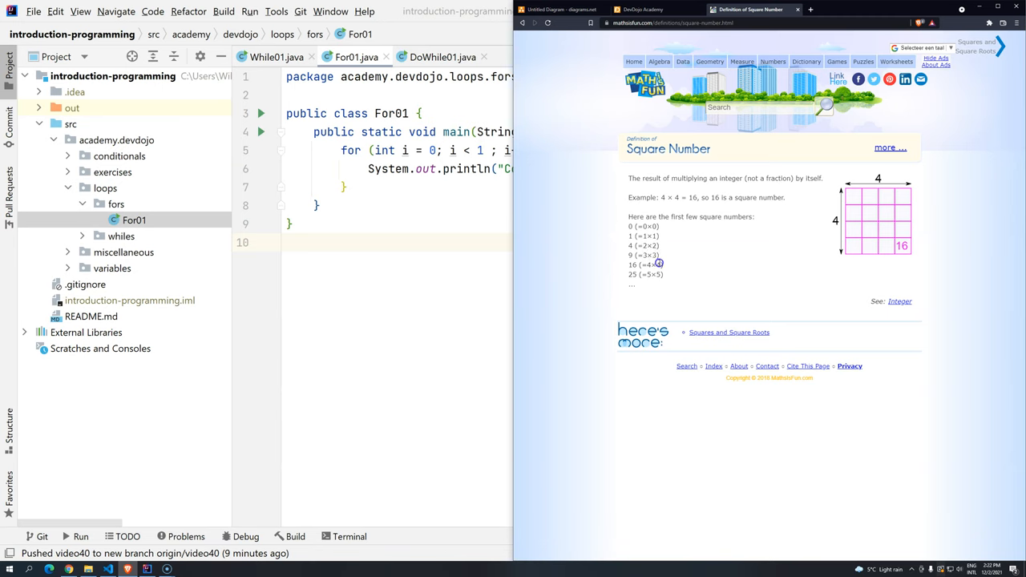
mouse_move(707, 267)
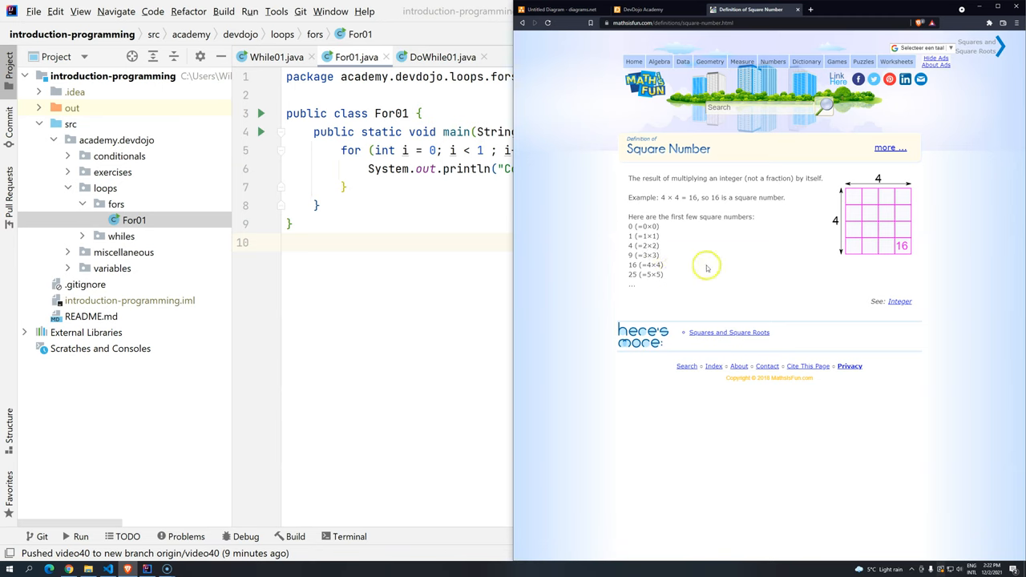
mouse_move(688, 257)
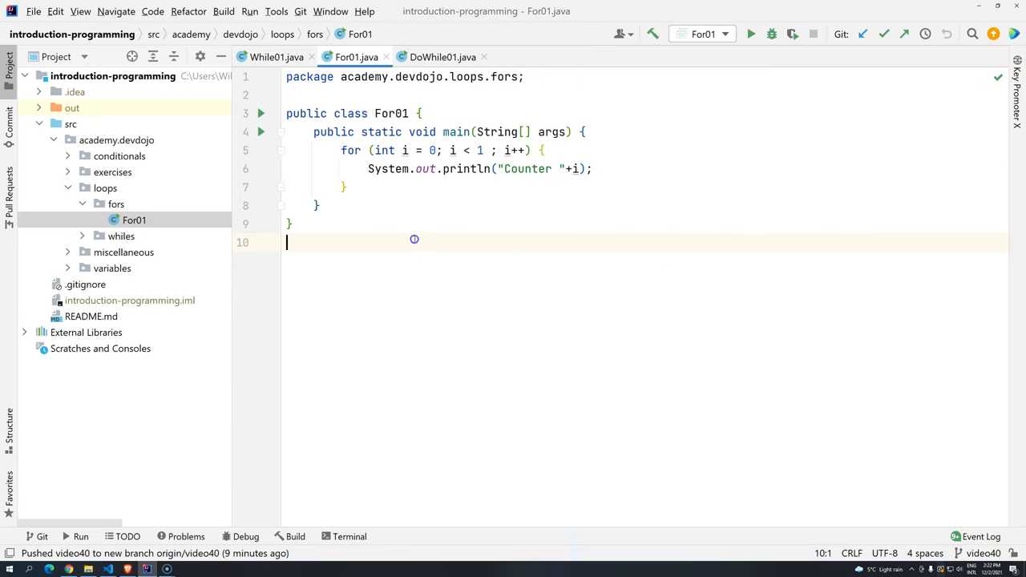
Step: Create the ExerciseFor01 class in the exercises package and paste the exercise comment
left_click(115, 204)
type("E")
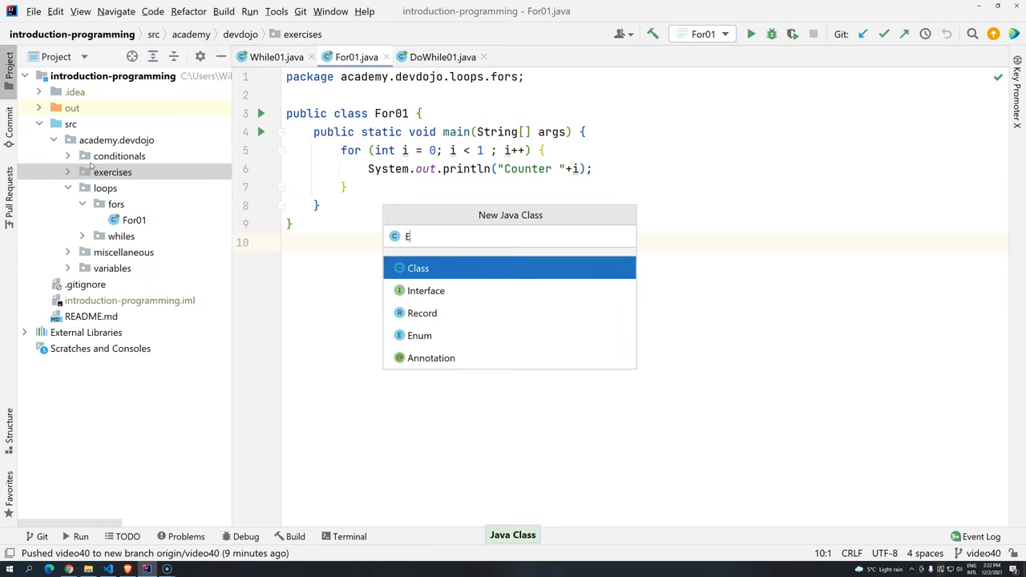
type("xerciseFor")
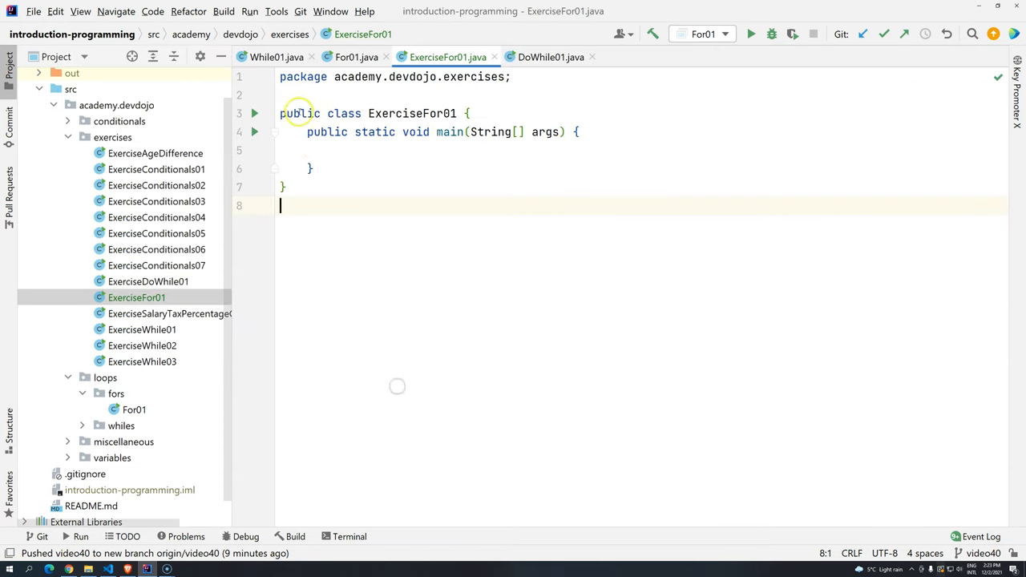
key("ctrl+v")
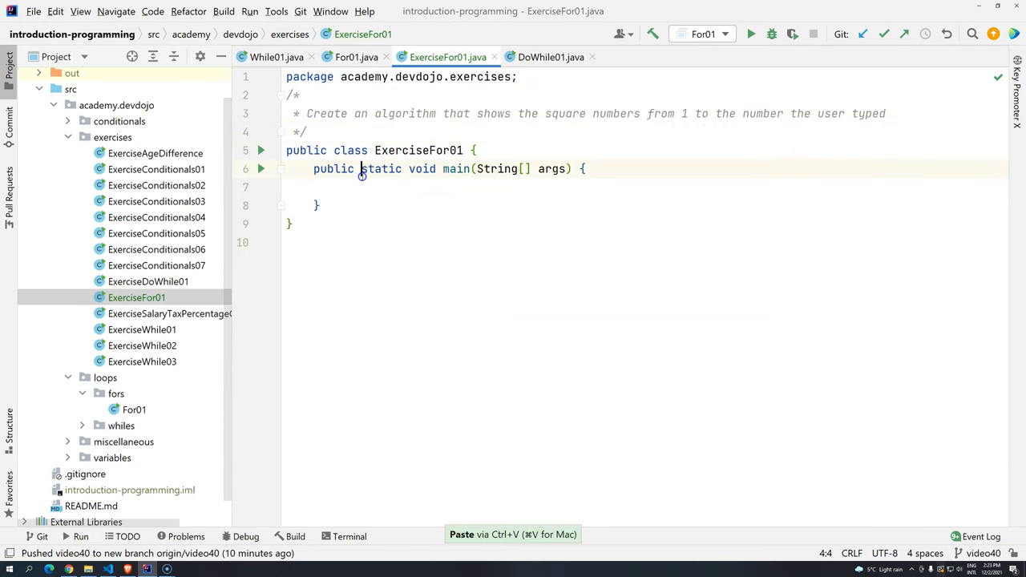
Step: Add a Scanner on System.in, read integer num with nextInt, and add a sout prompt
left_click(396, 186)
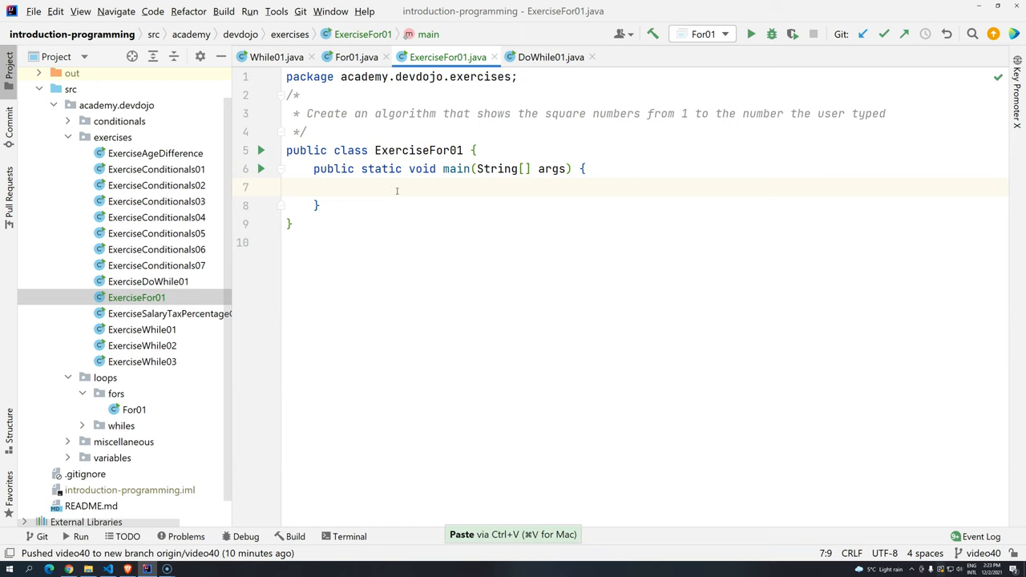
type("Scanner scanner =")
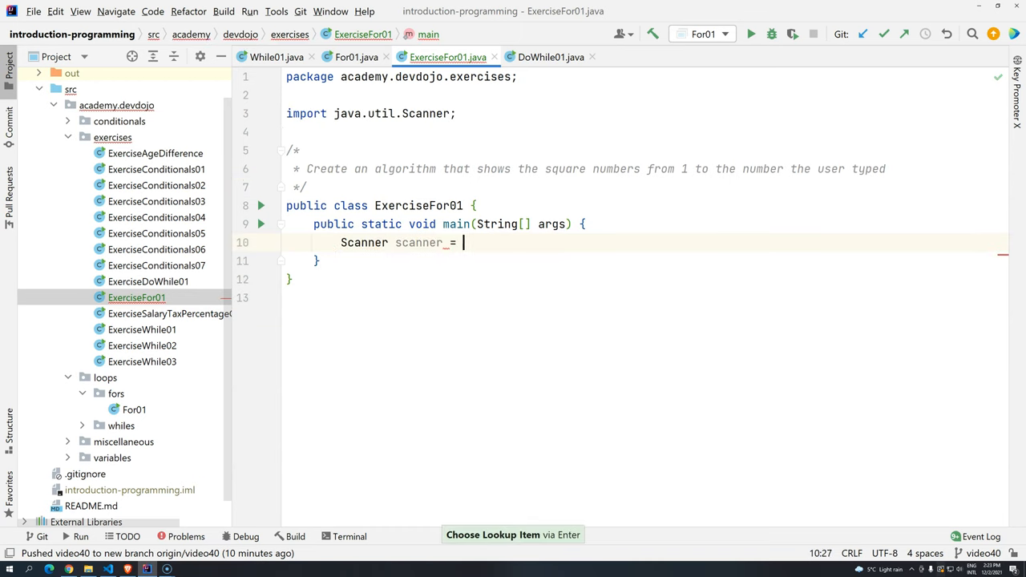
type("new Scanner()")
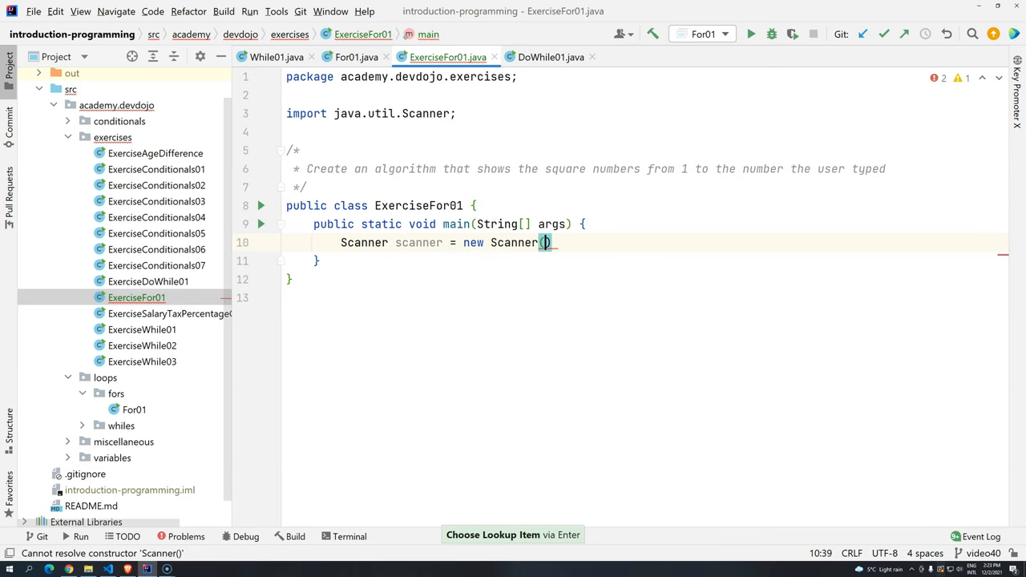
type("System.in")
type("scanner.")
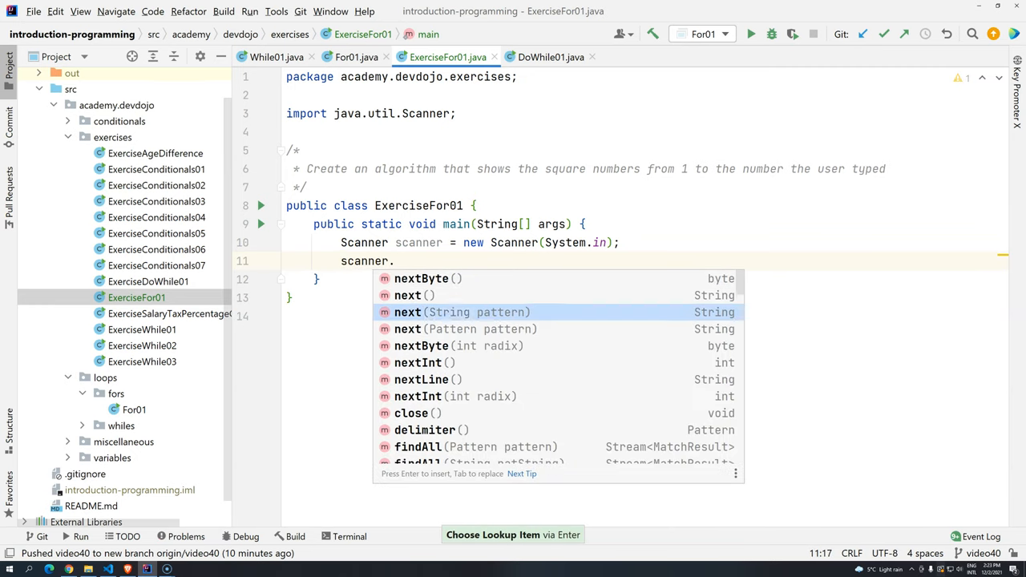
left_click(418, 362)
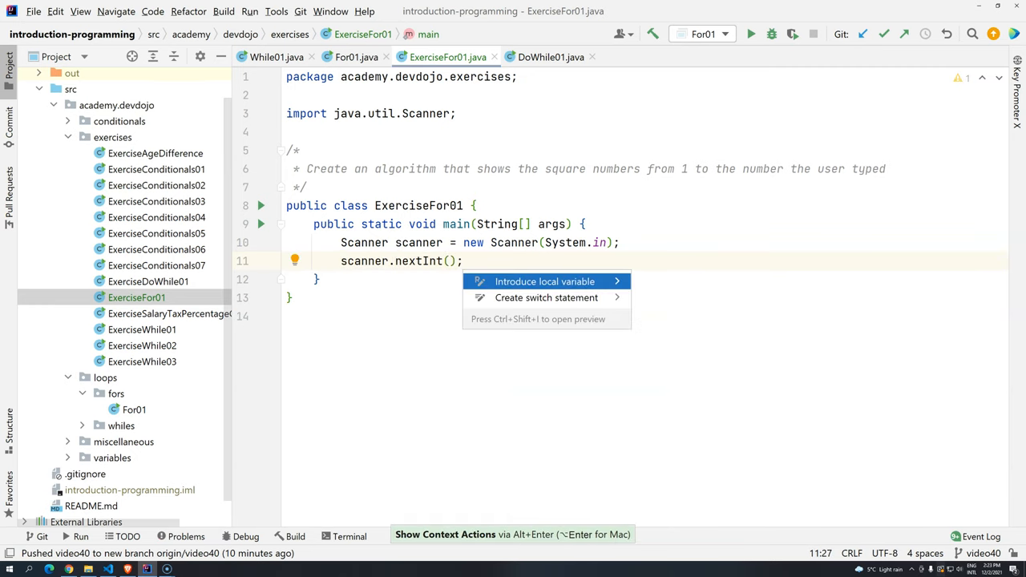
left_click(544, 280)
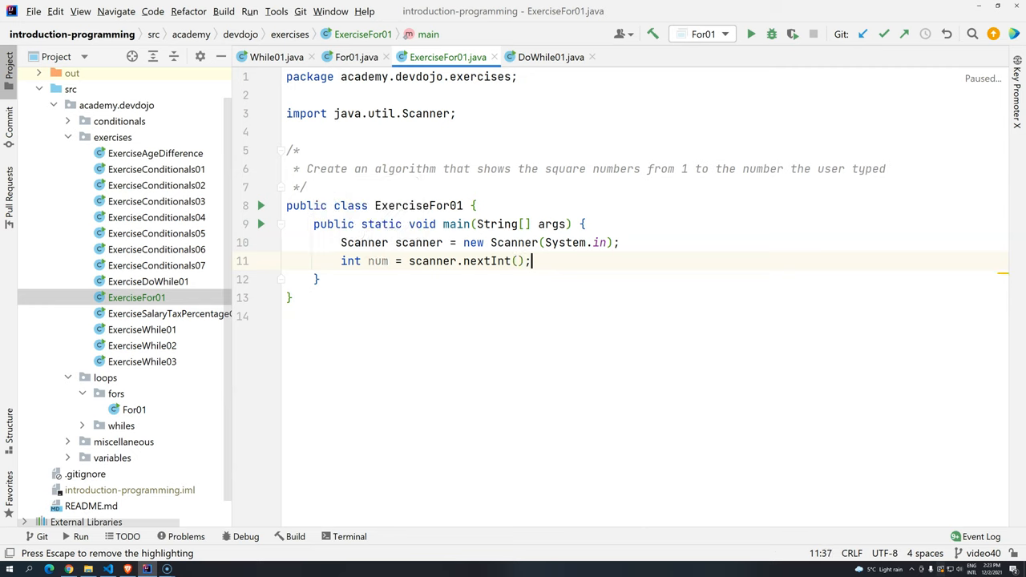
left_click(536, 242)
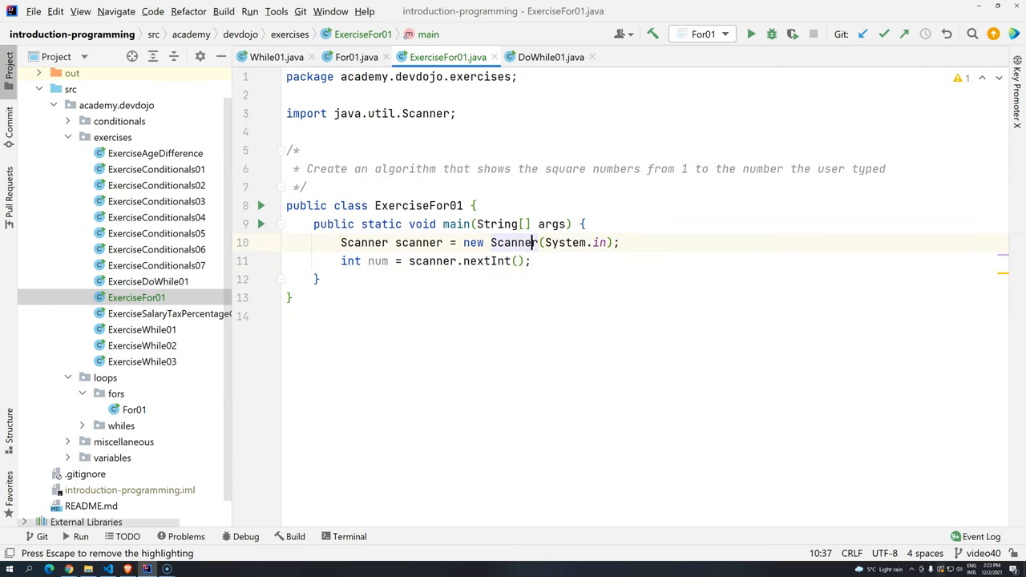
type("sout")
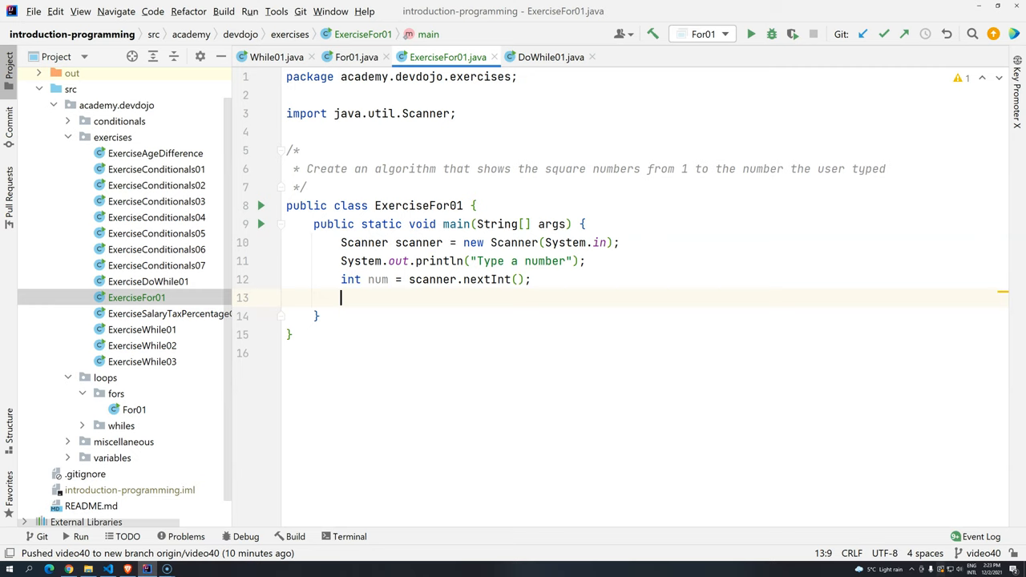
Step: Write for (int i = 1; i <= num; i++) printing i * i in main
type("for(")
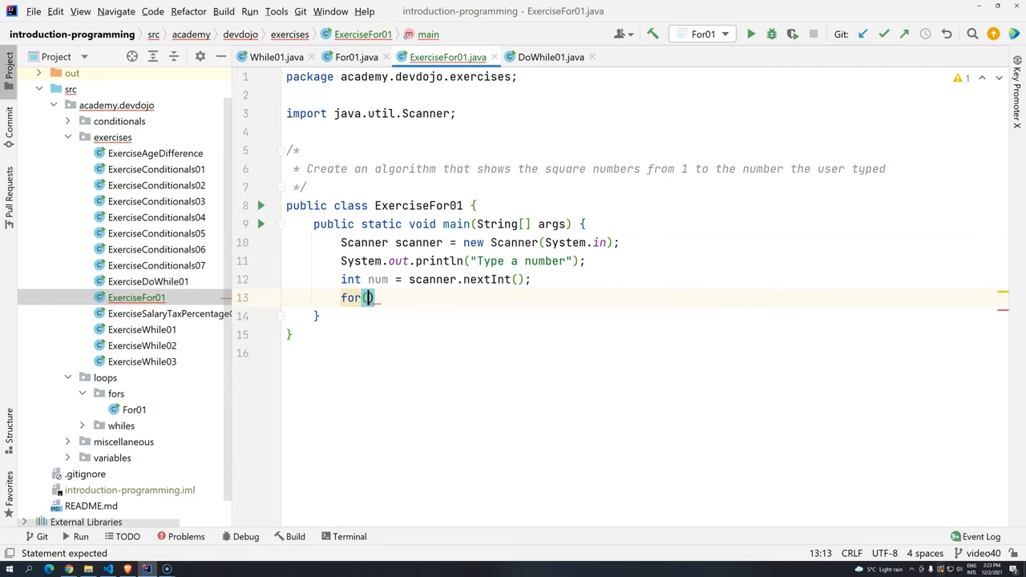
type("i")
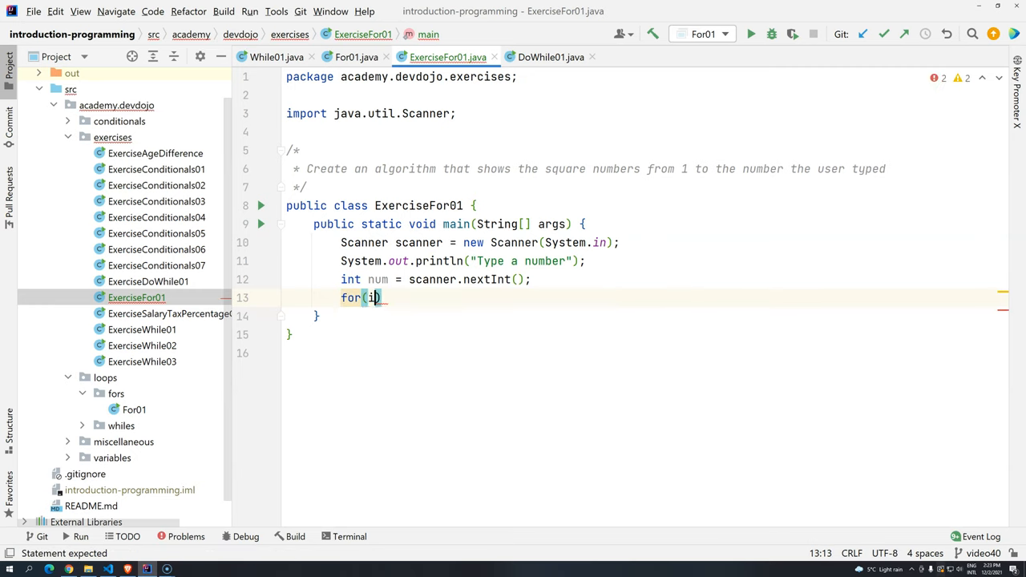
type("int i = 0")
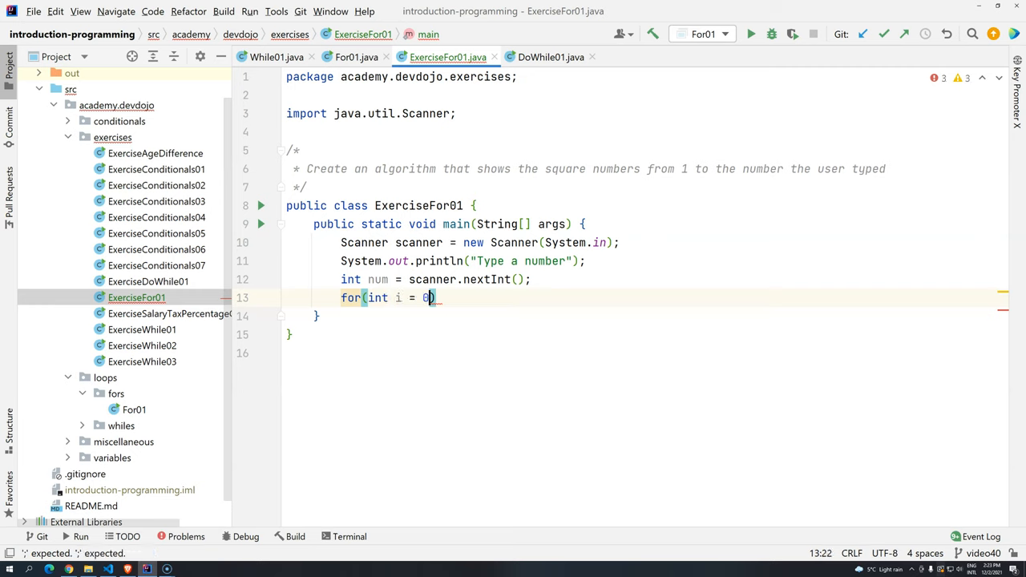
type("1")
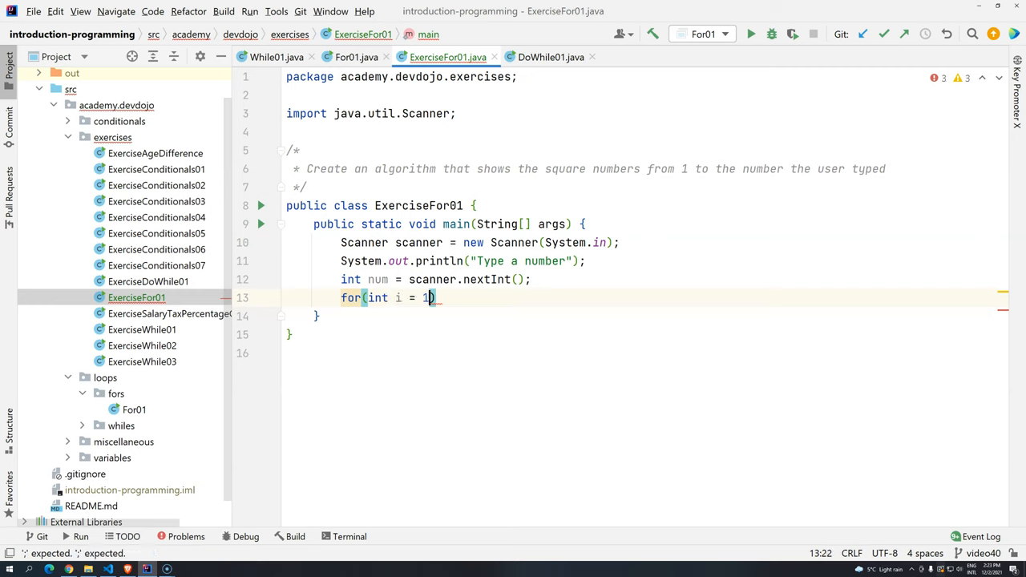
type(";")
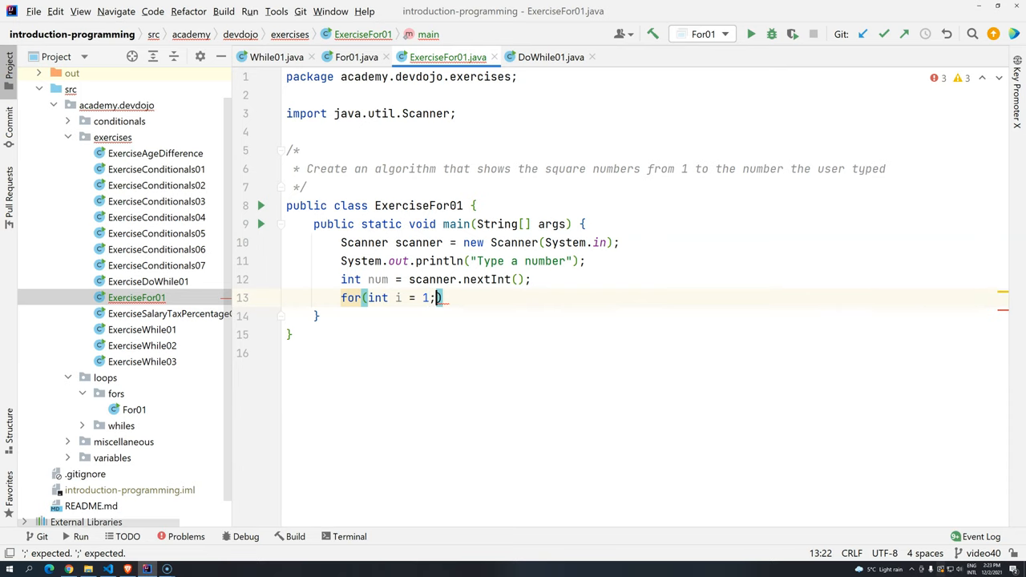
type("n")
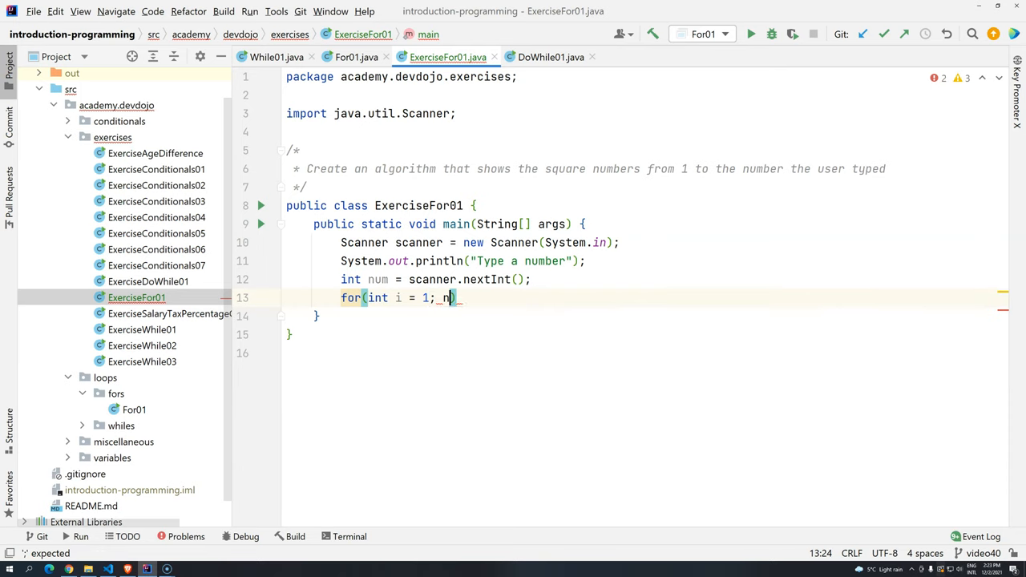
type("i")
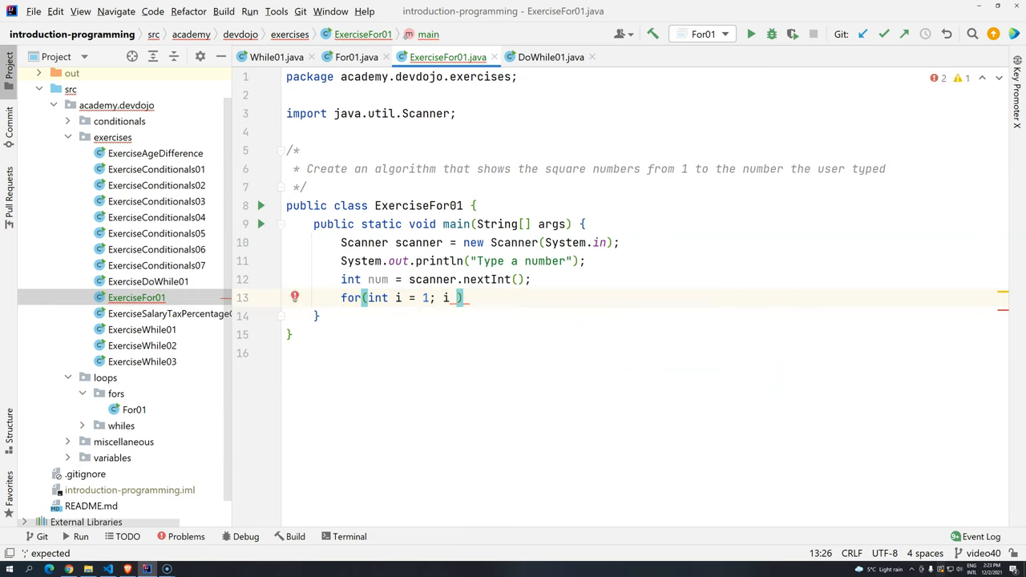
type("<")
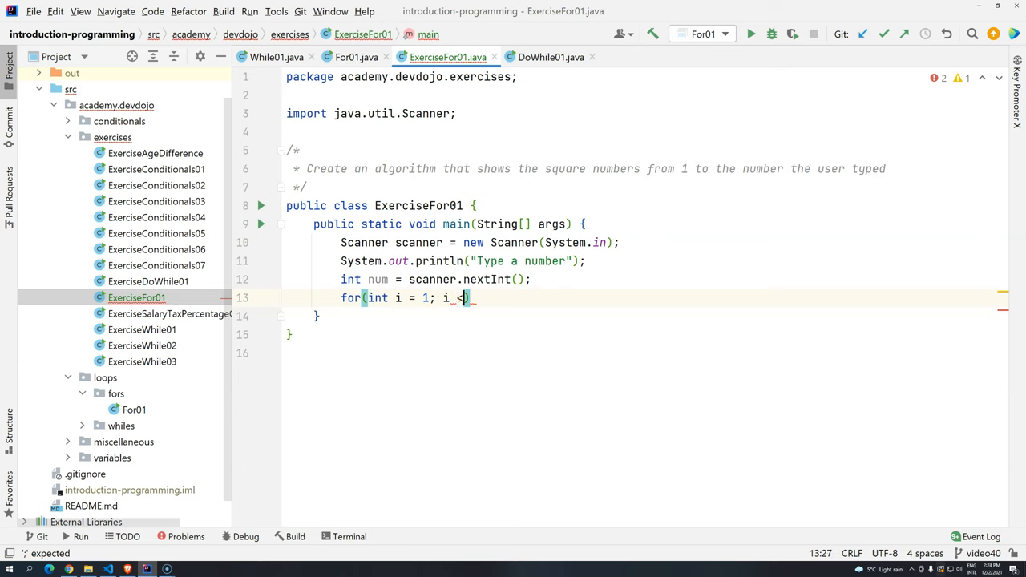
type("=")
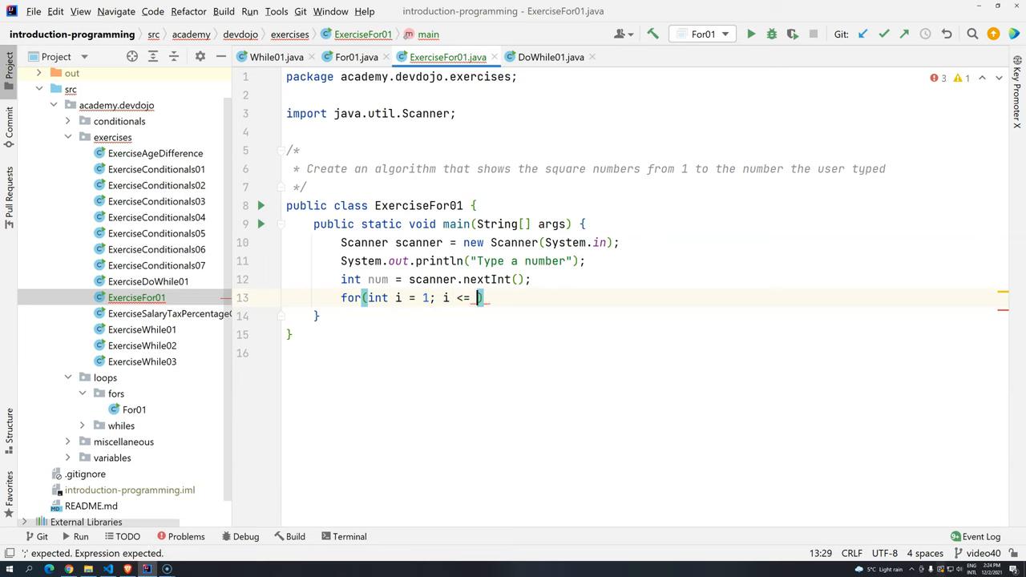
type("num ;")
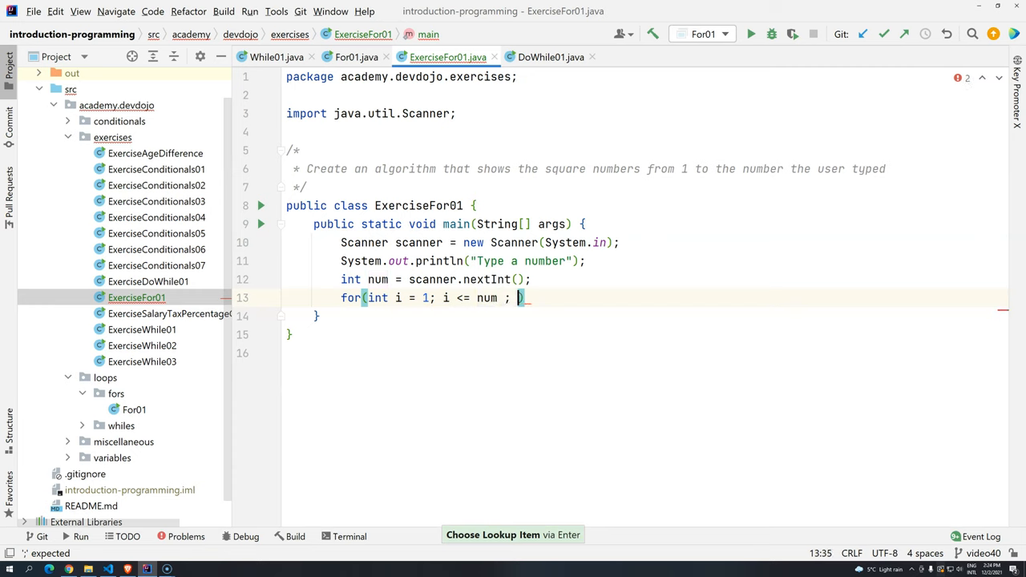
type("i++")
type("System.out.println(i * );")
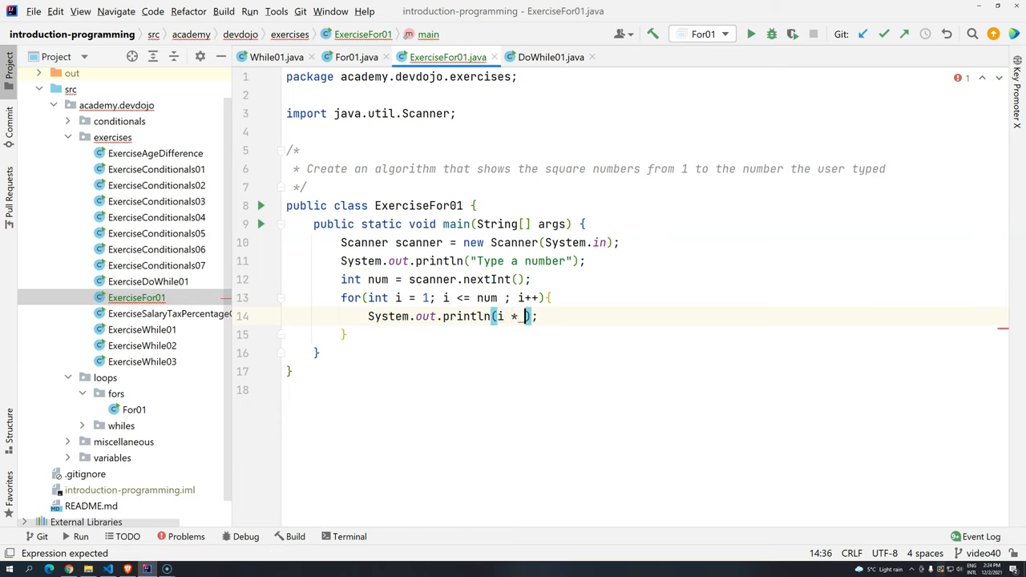
type("i")
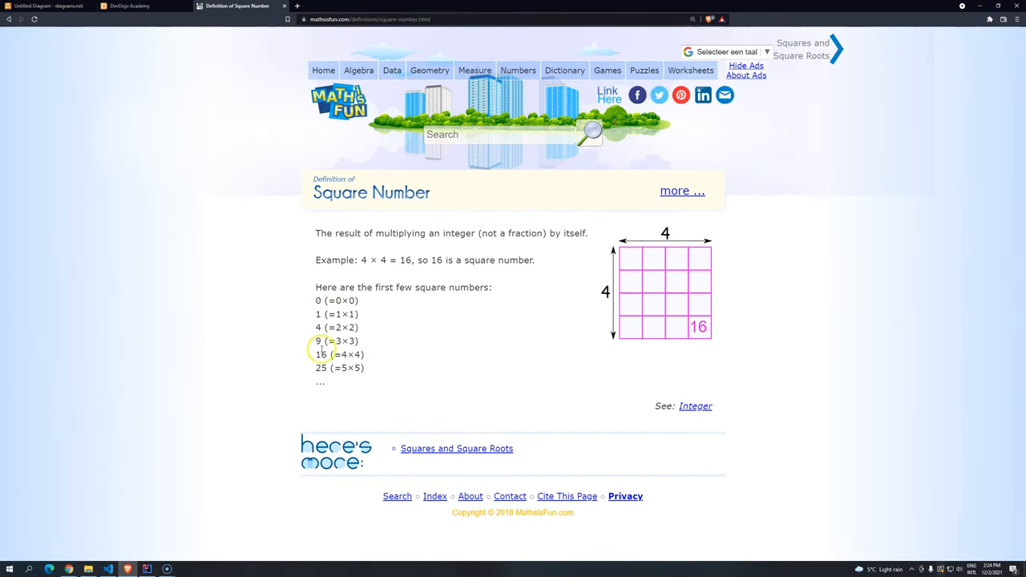
Step: Go back to the search results and open the Kids Math: Square and Square Root page
left_click_drag(315, 300, 360, 314)
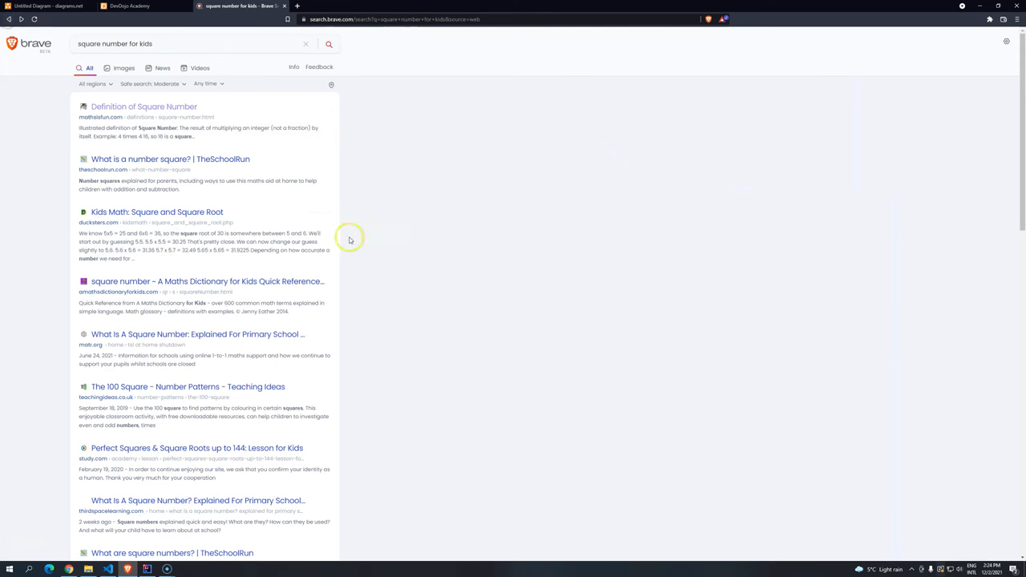
mouse_move(132, 188)
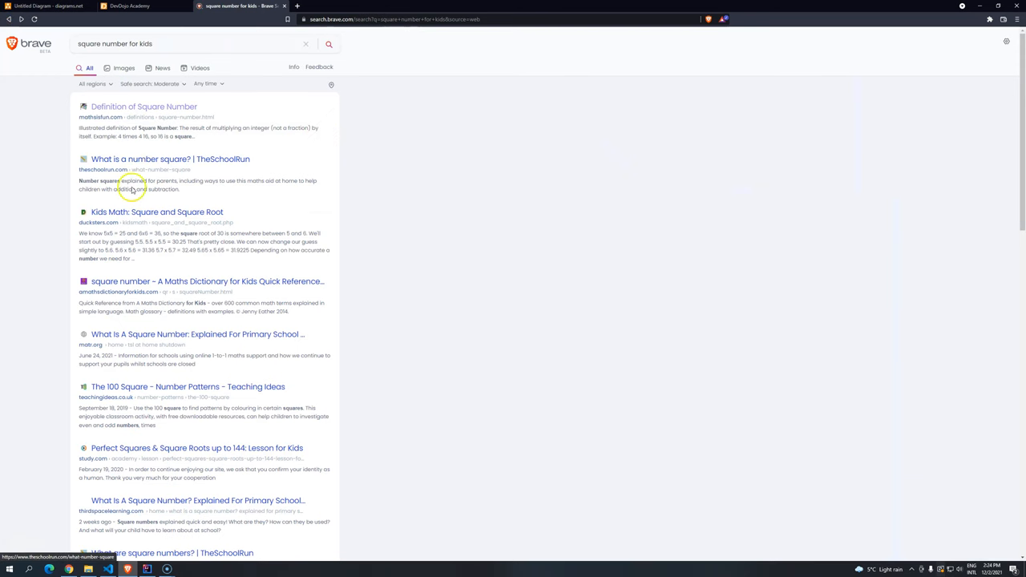
mouse_move(128, 198)
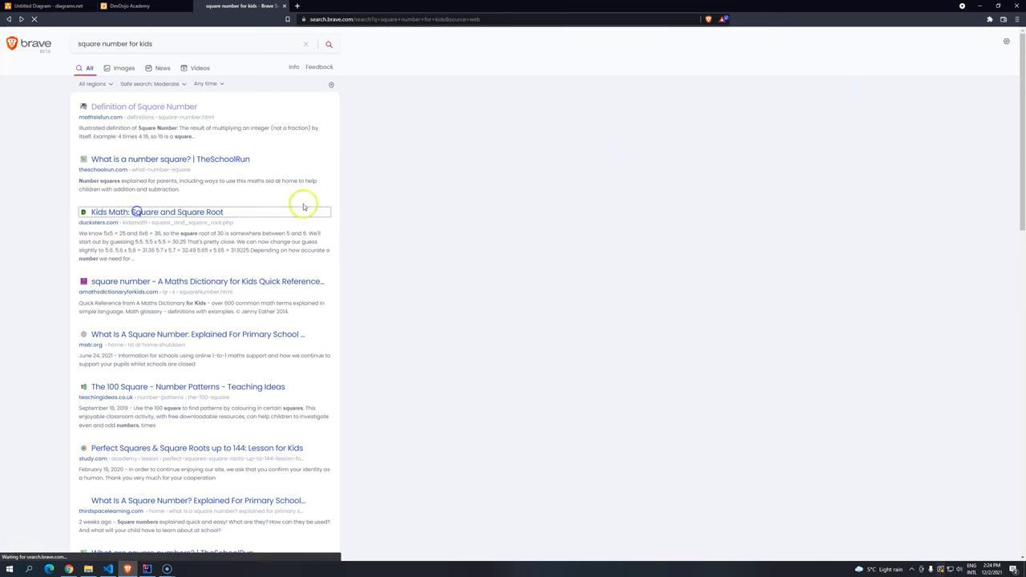
left_click(157, 212)
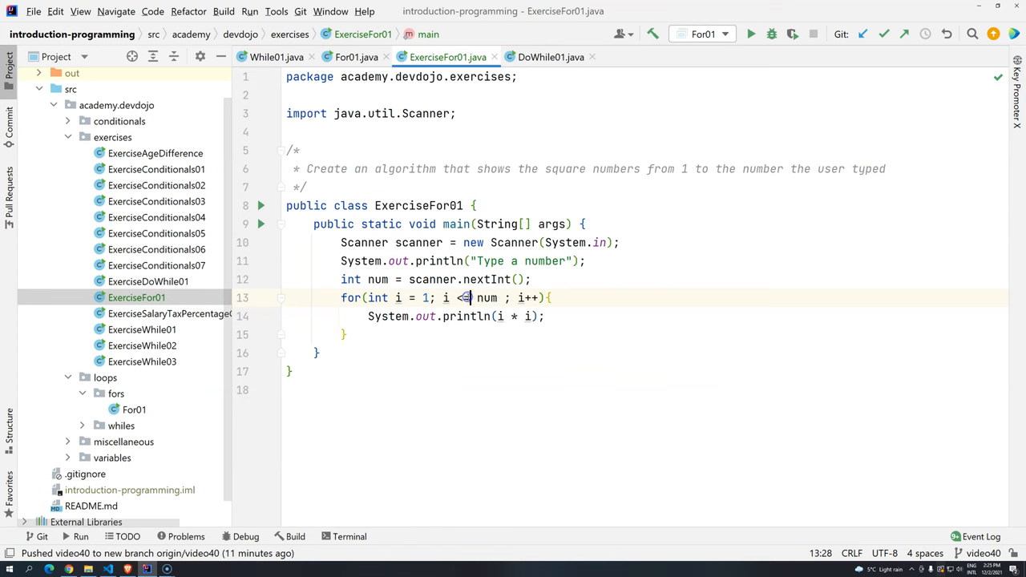
Step: Run ExerciseFor01, enter 12, and scroll through the squares output up to 144
left_click(750, 34)
type("12")
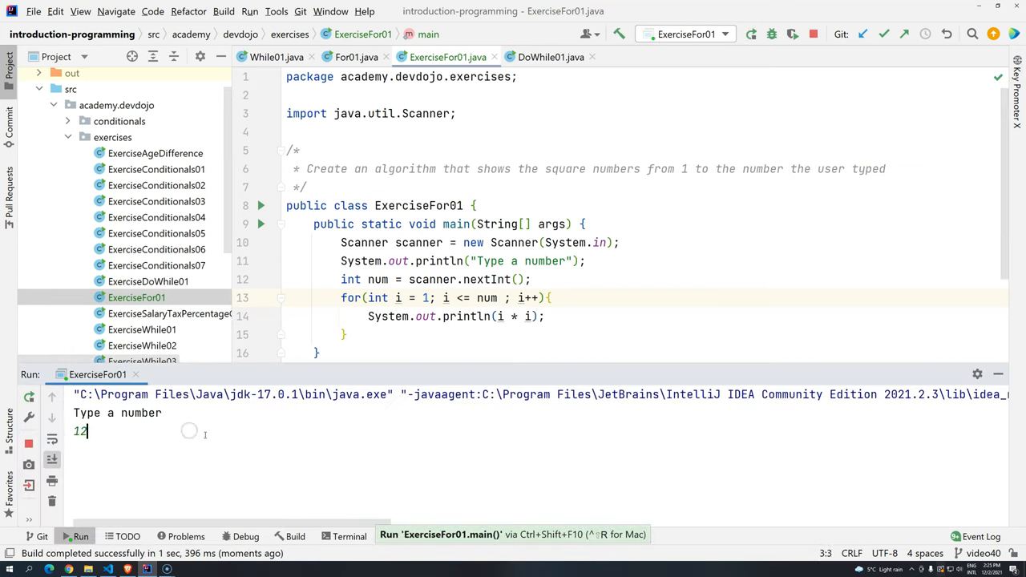
key("enter")
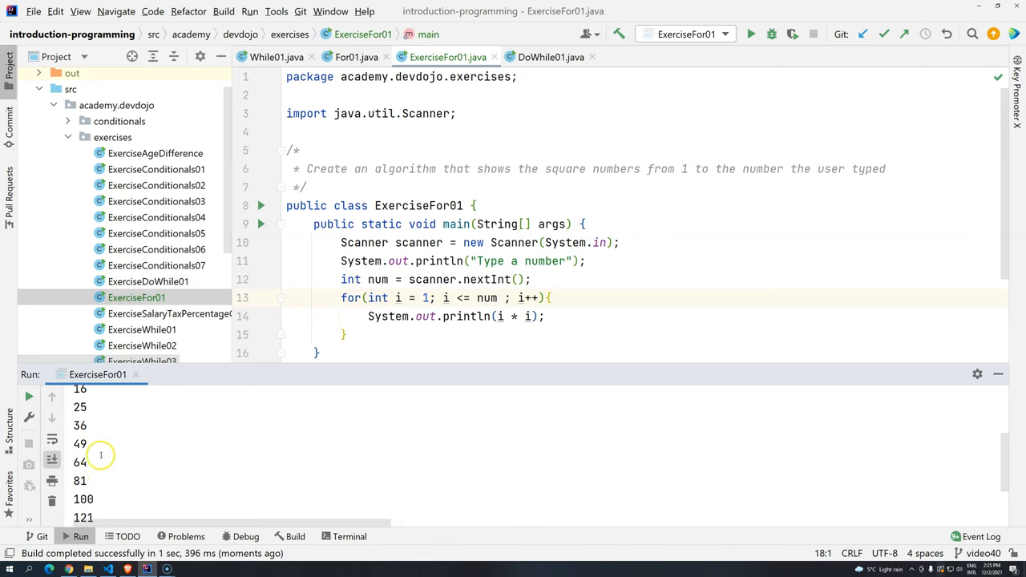
scroll("up", 3)
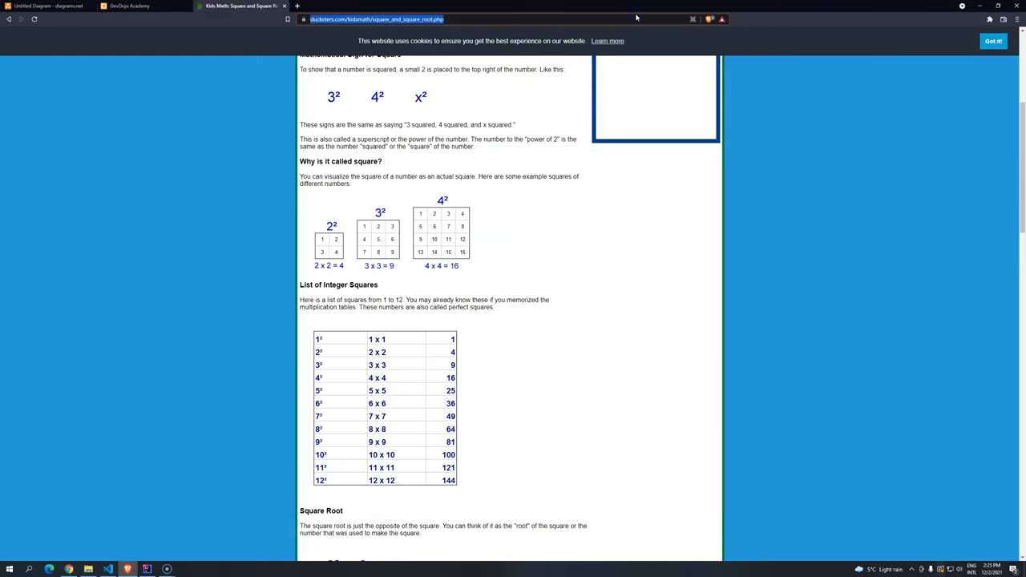
Step: Search Brave for 'multiplication table', switch to image results, and add 5 to the query
type("multiplication tam")
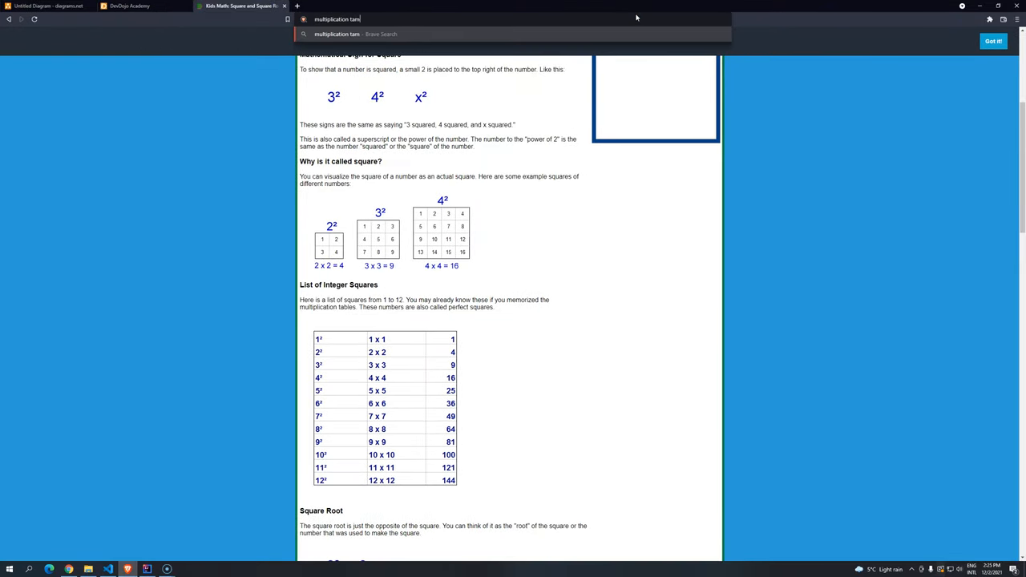
key("Return")
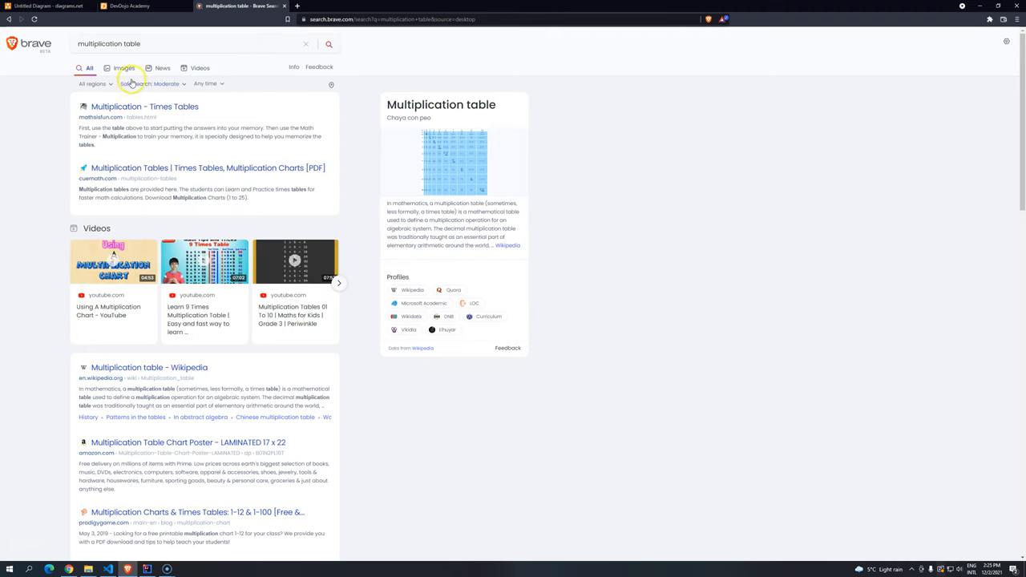
left_click(125, 68)
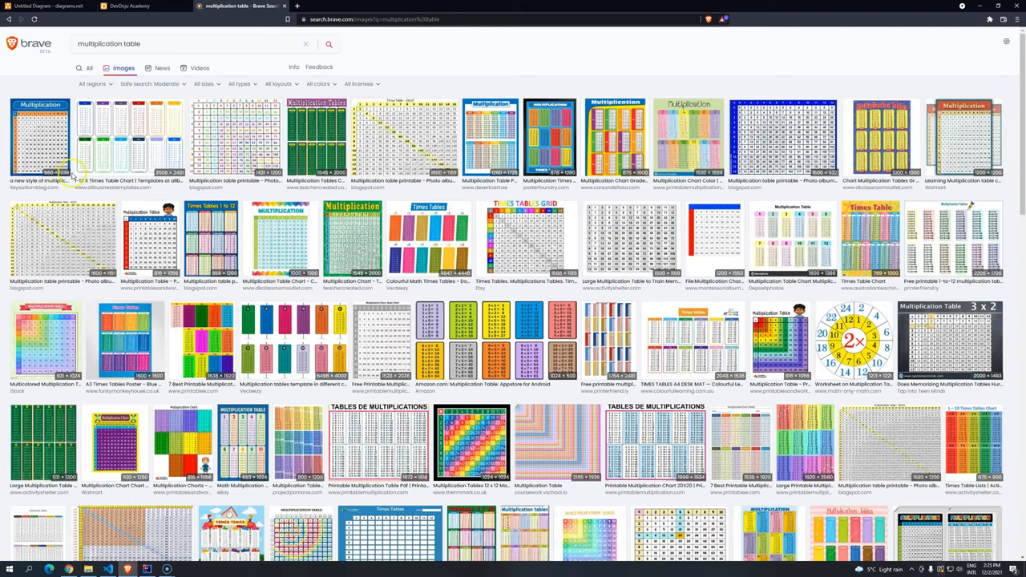
type("5")
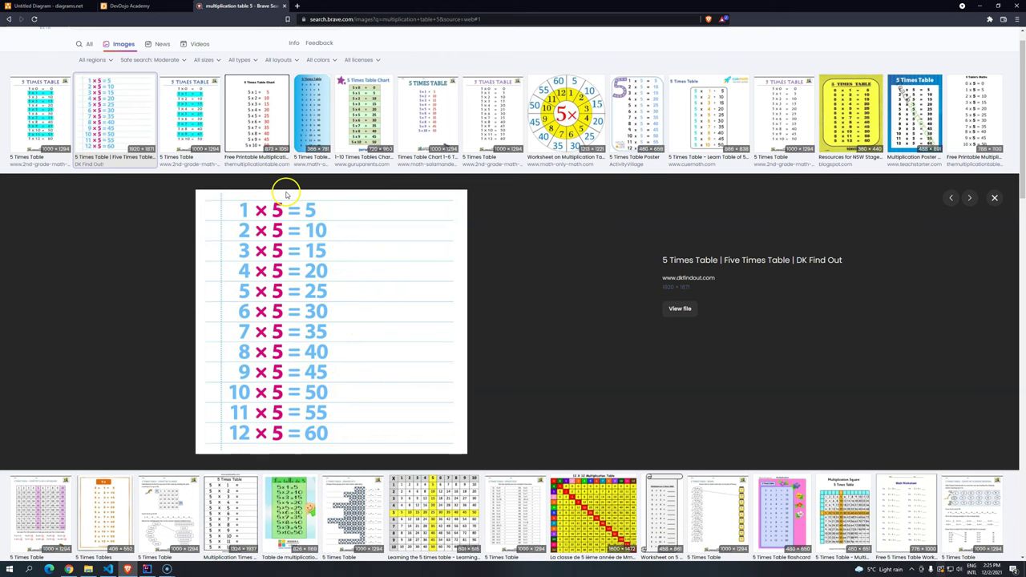
mouse_move(275, 198)
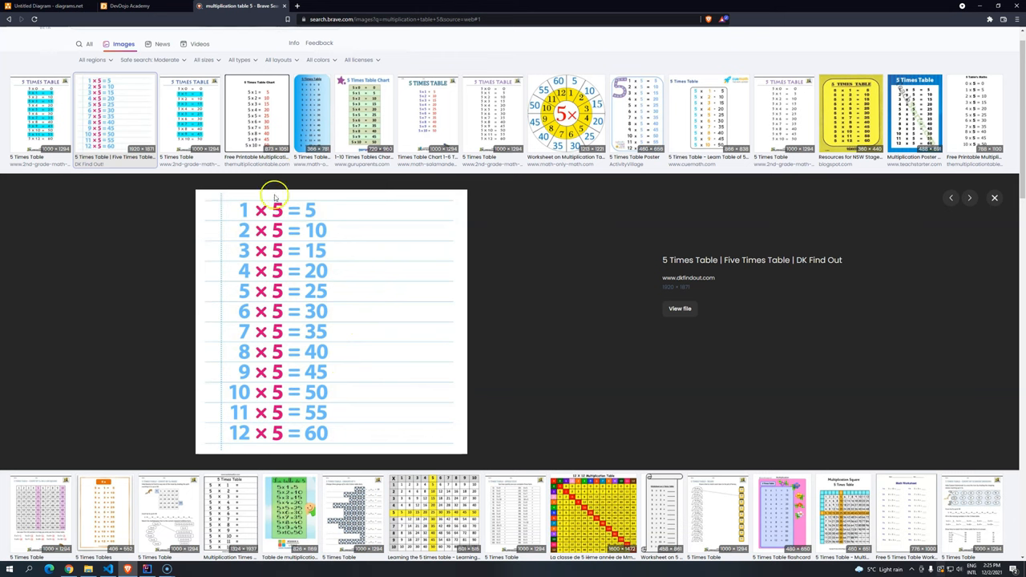
mouse_move(274, 415)
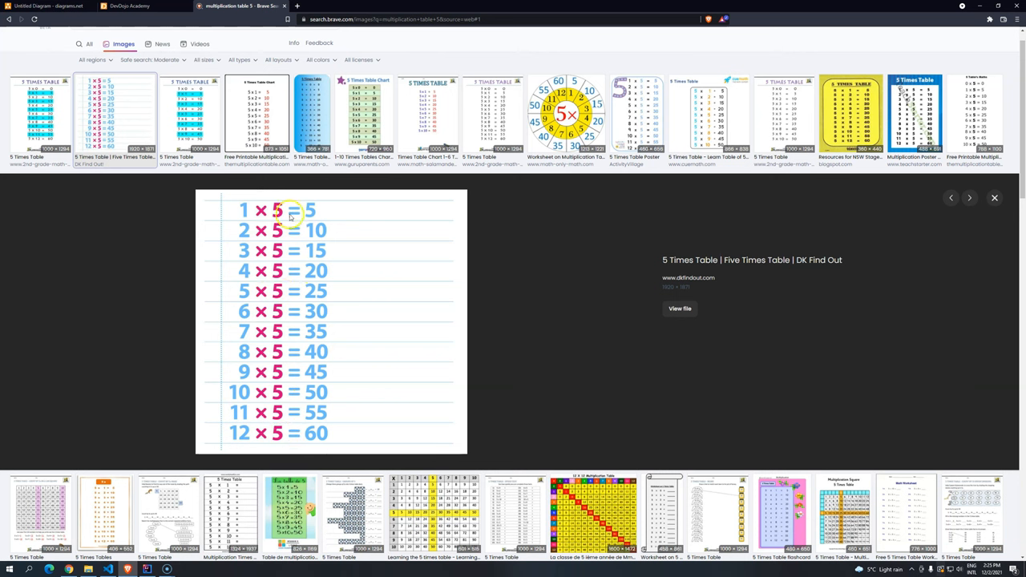
mouse_move(252, 216)
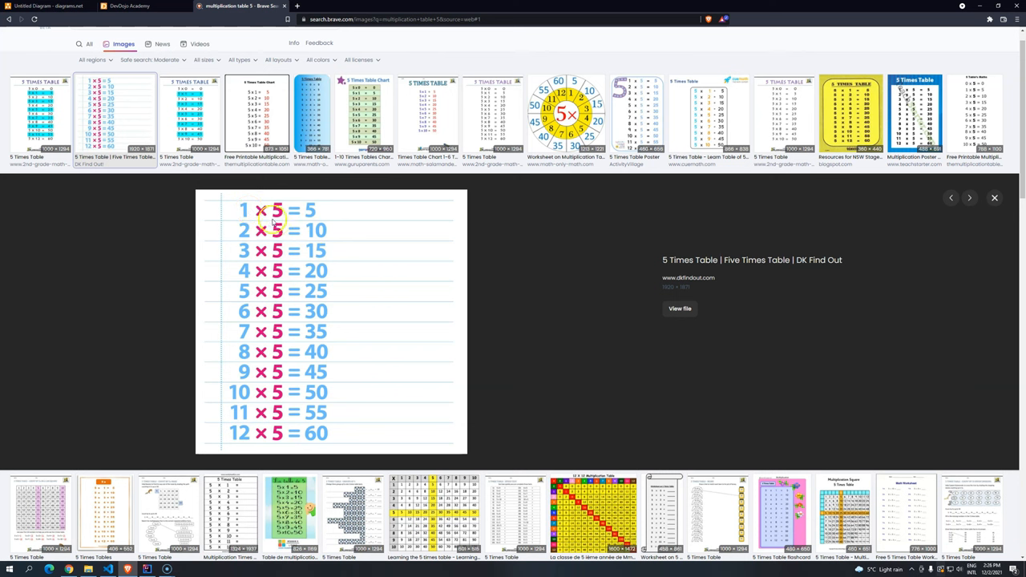
mouse_move(286, 342)
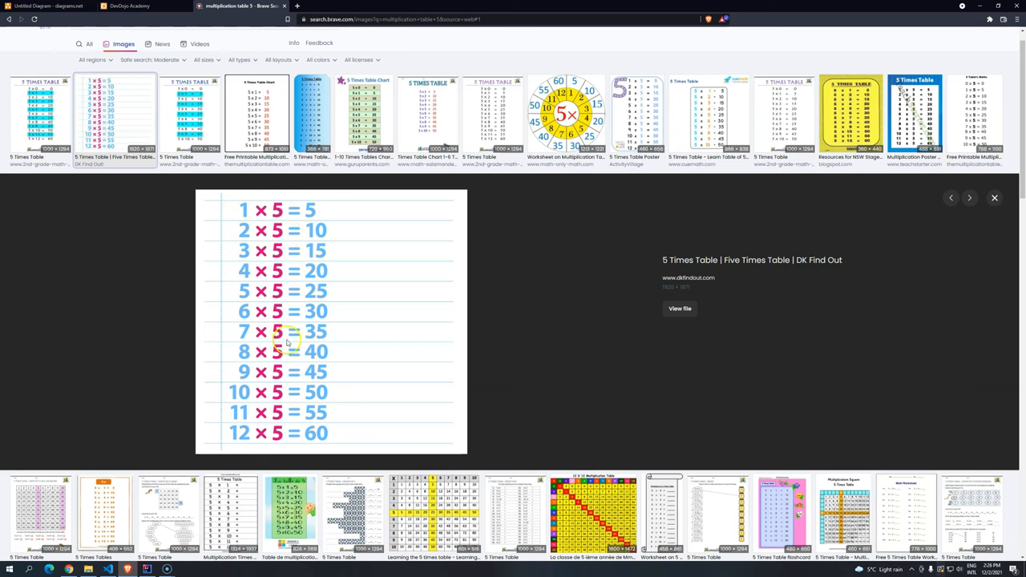
mouse_move(149, 569)
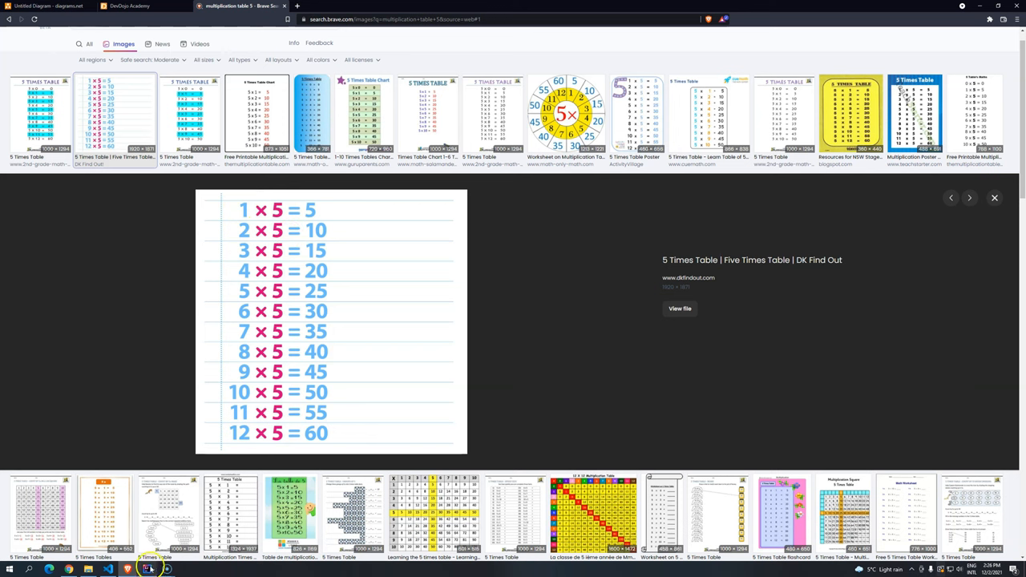
Step: Switch back to IntelliJ IDEA from the taskbar
left_click(146, 569)
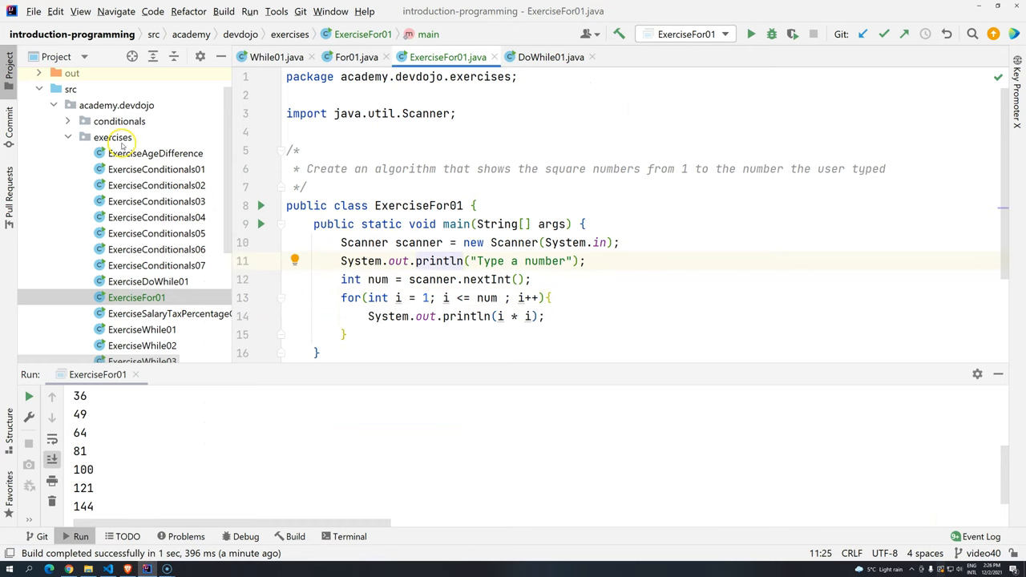
Step: Create class ExerciseFor02 in the exercises package and generate main with psvm
left_click(113, 137)
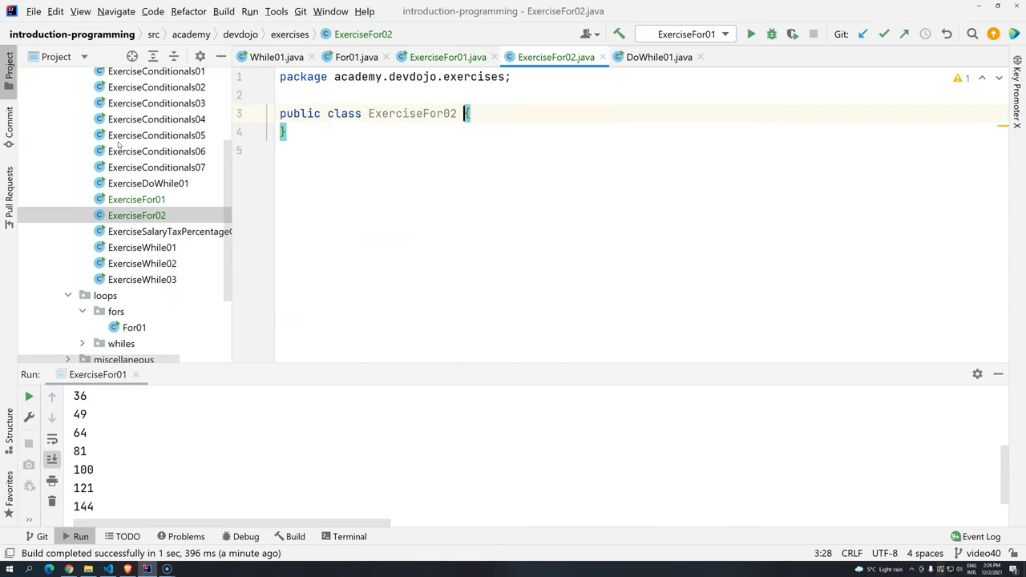
type("psvm")
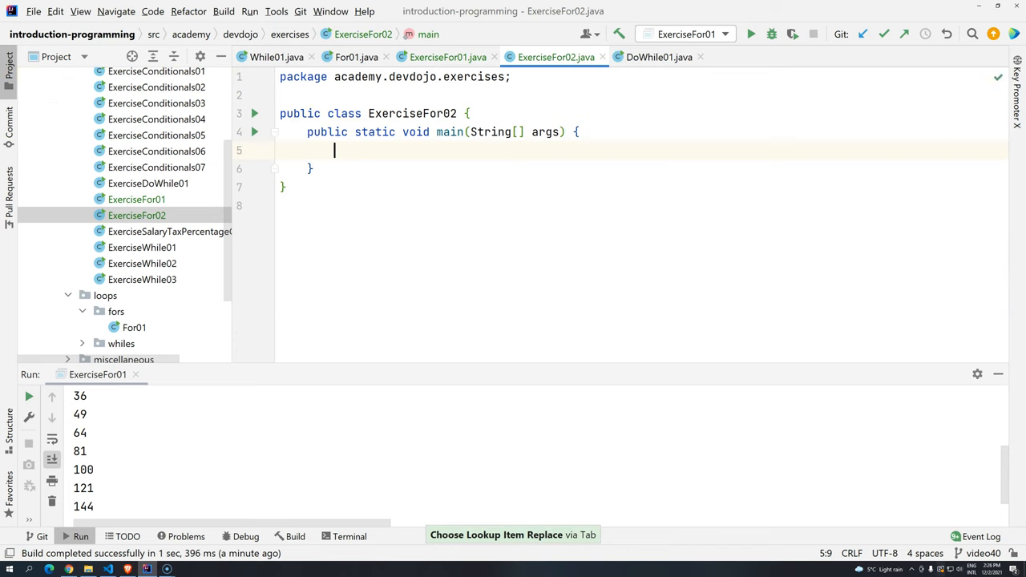
mouse_move(324, 166)
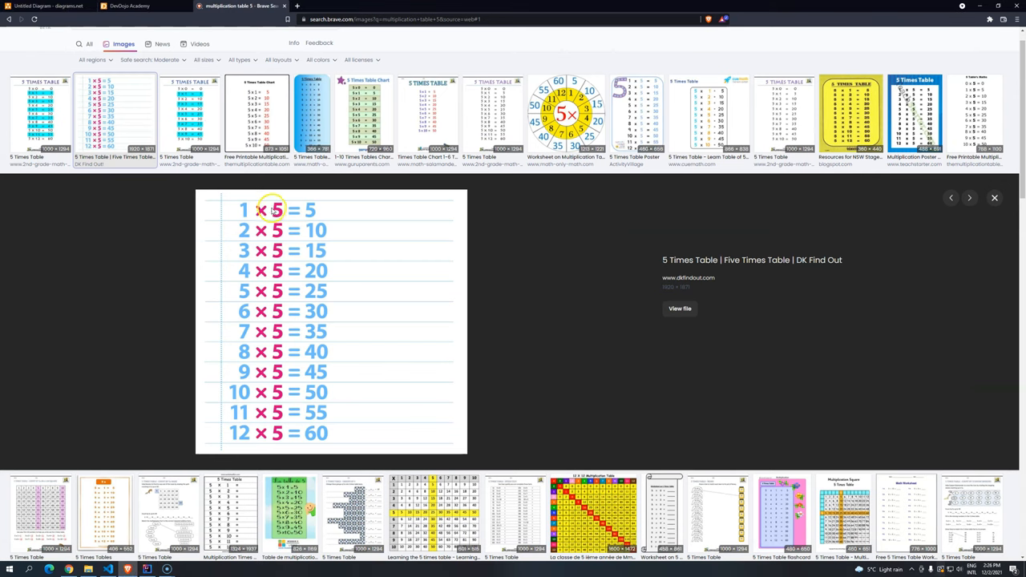
mouse_move(238, 197)
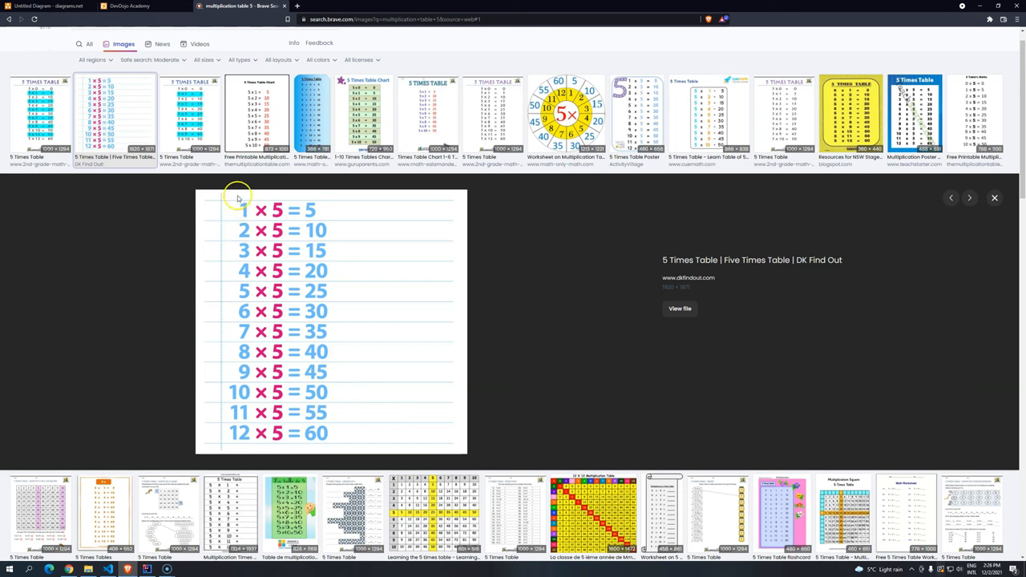
mouse_move(247, 218)
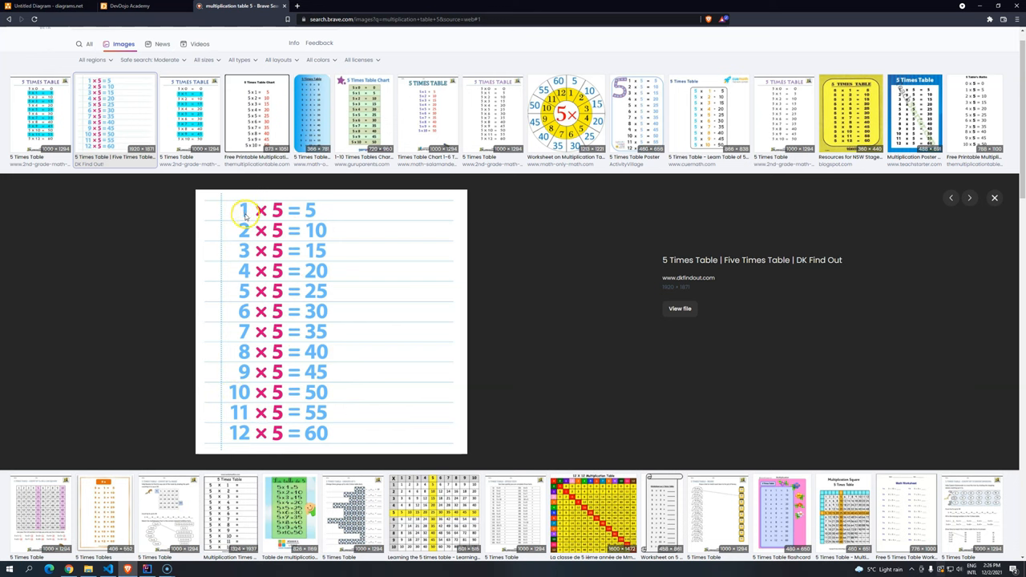
mouse_move(233, 222)
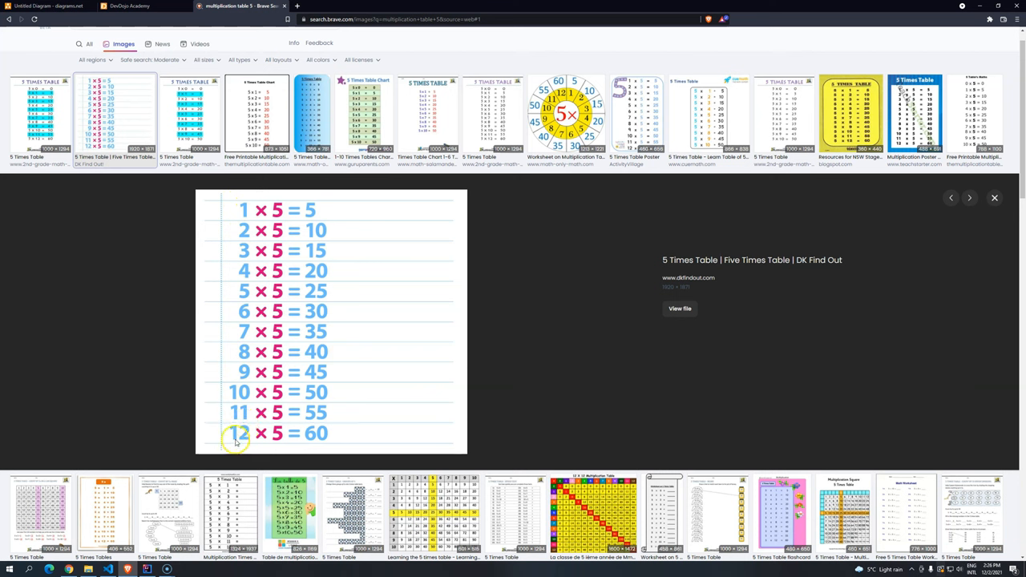
mouse_move(252, 233)
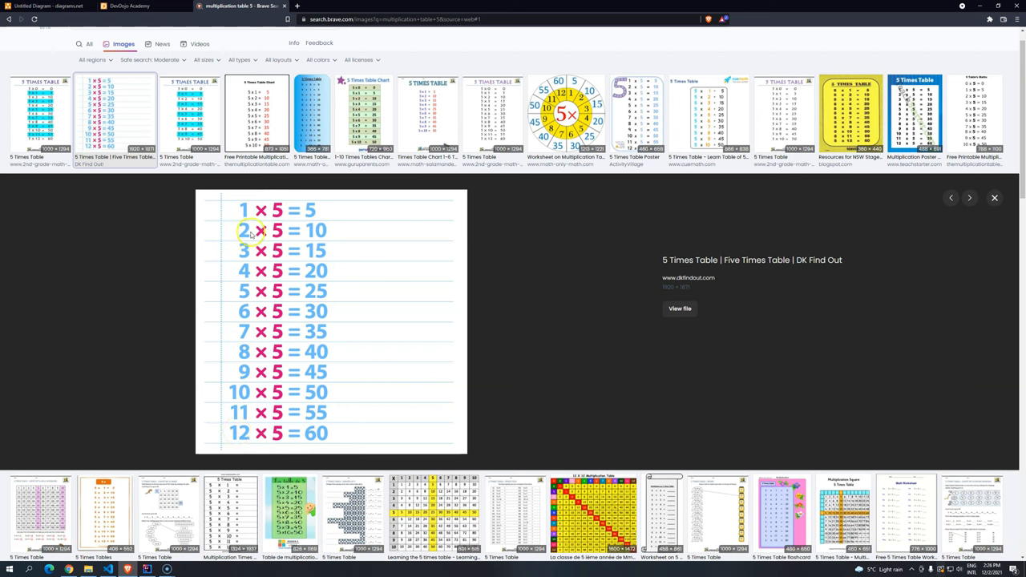
mouse_move(245, 432)
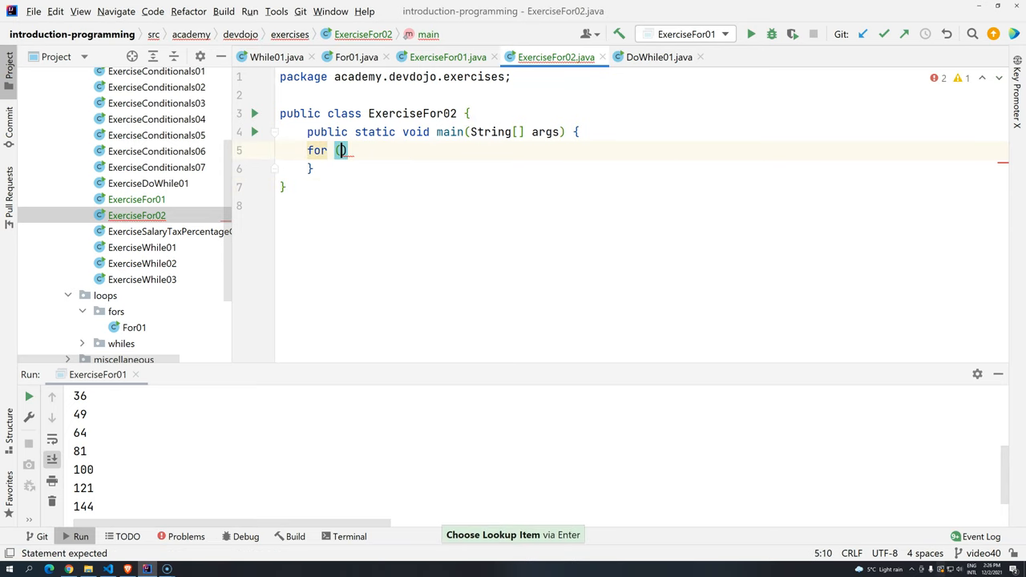
Step: Write the loop header for (int i = 1; i <= 12; i++) and reformat it
type("int")
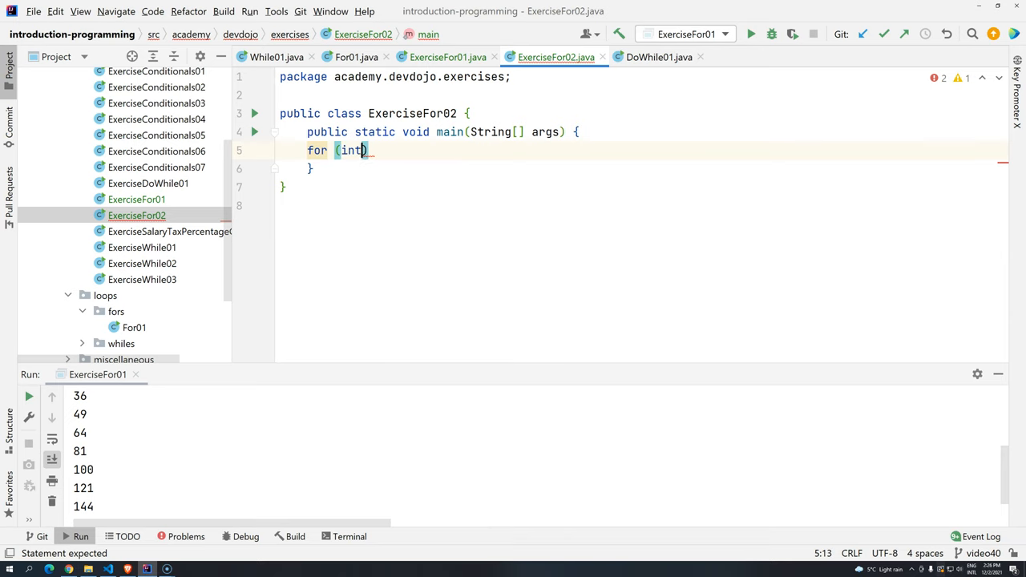
type("i = 0")
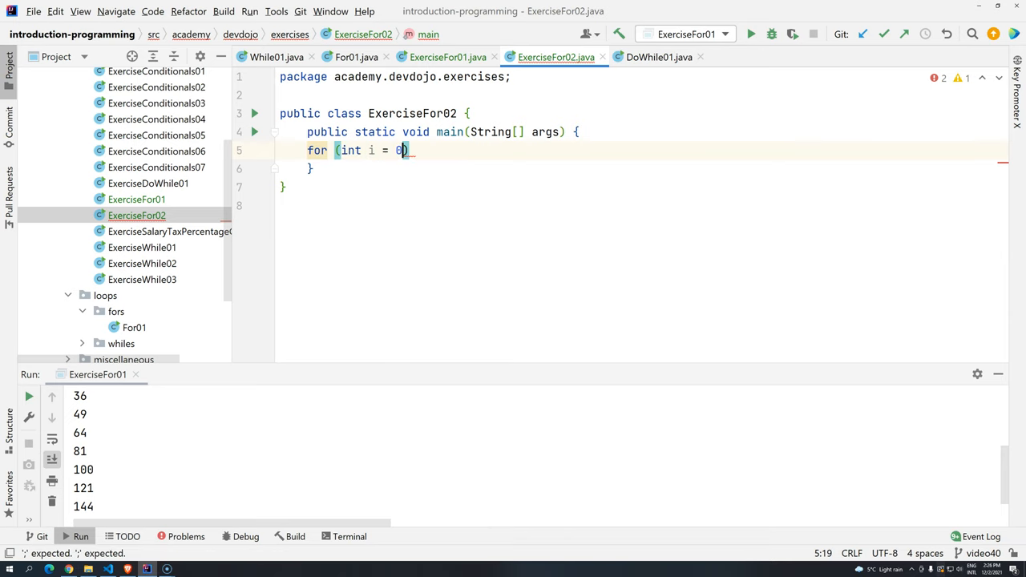
type(";")
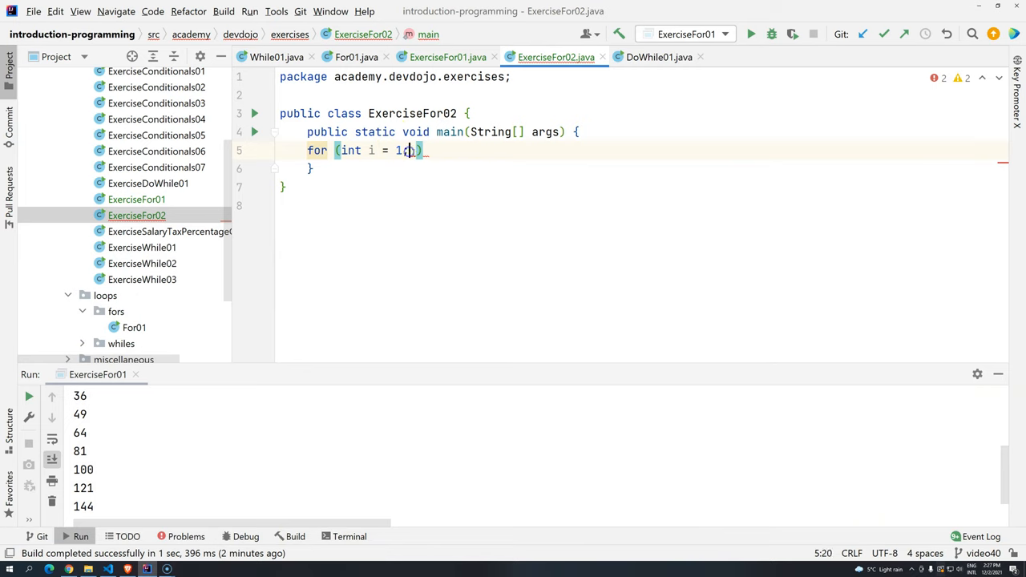
type("; i")
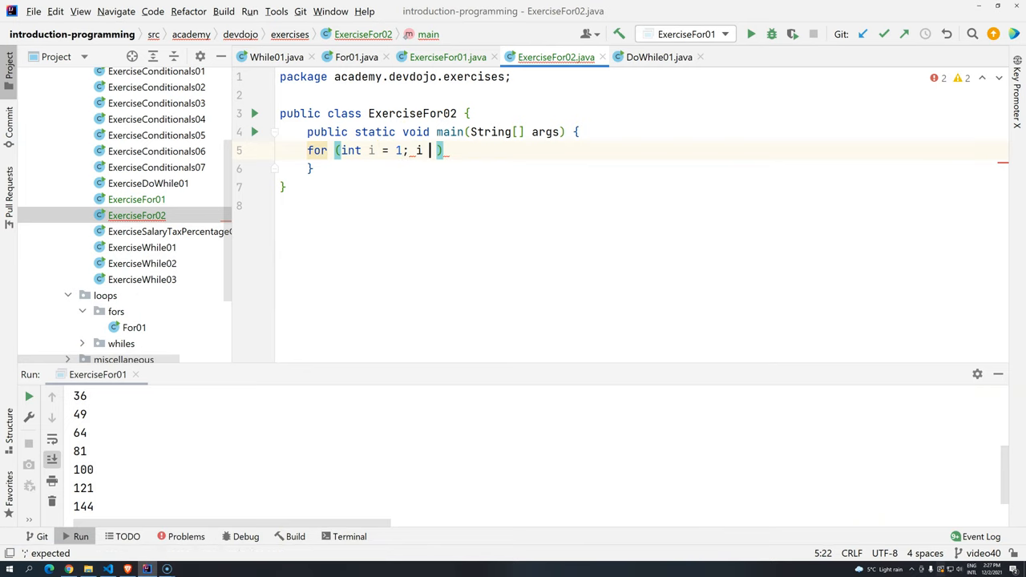
type("<=")
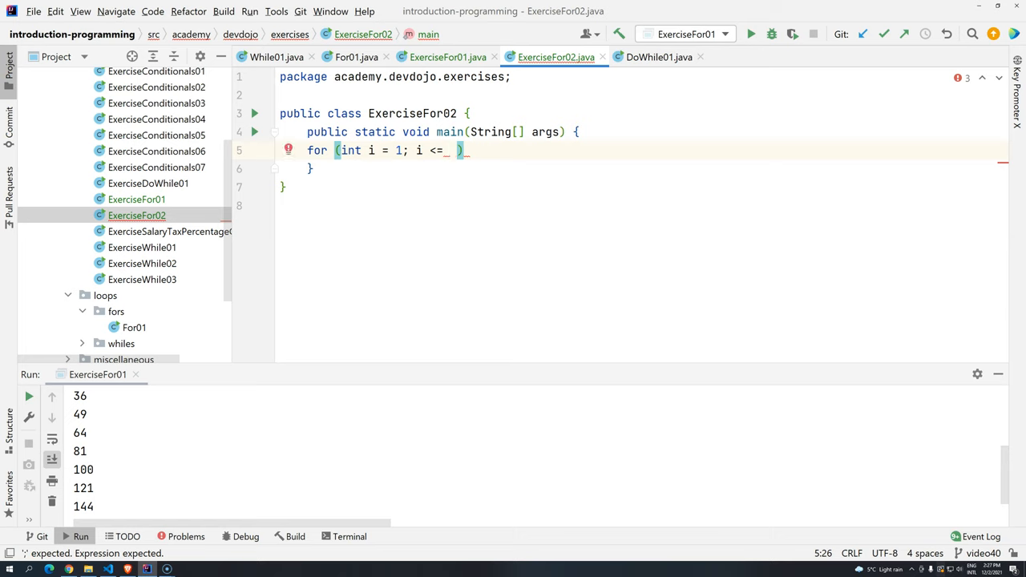
type("12 ; i++")
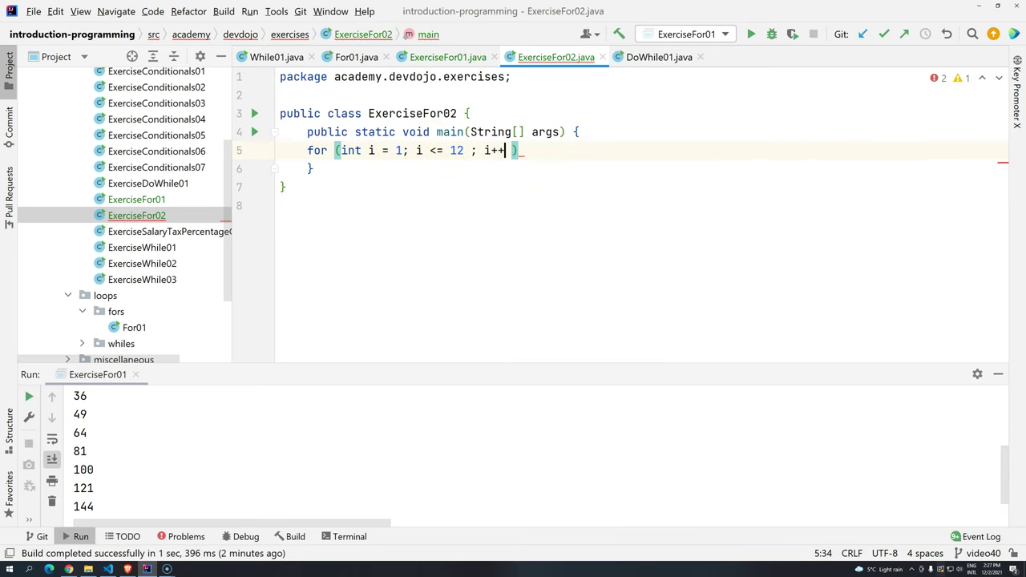
type("{")
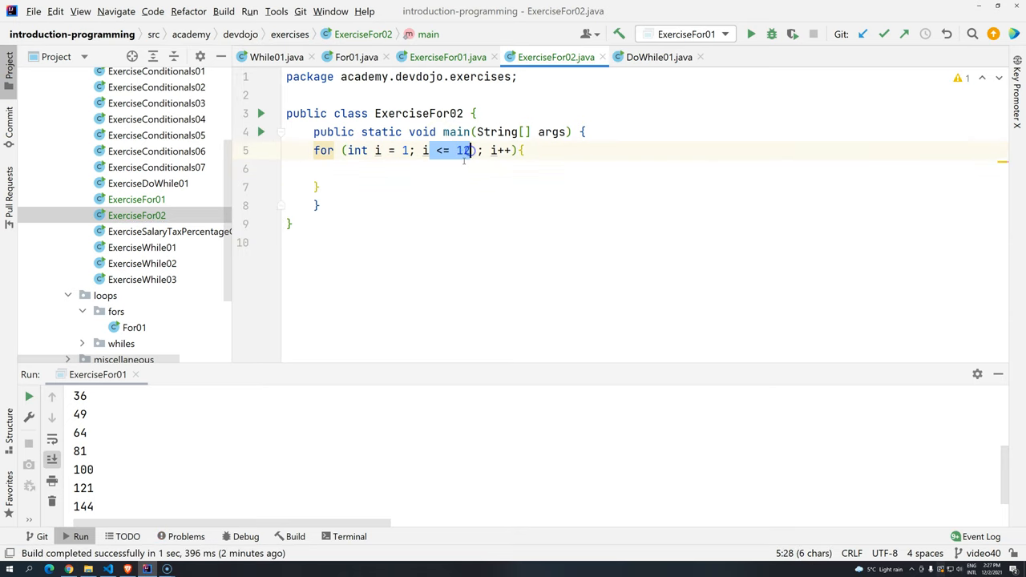
key("ctrl+alt+l")
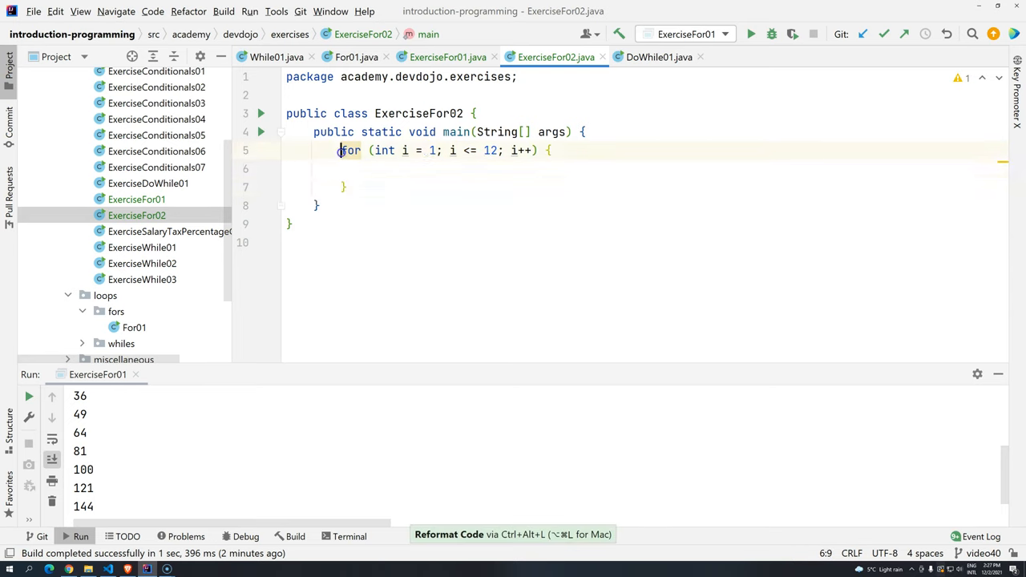
type("so")
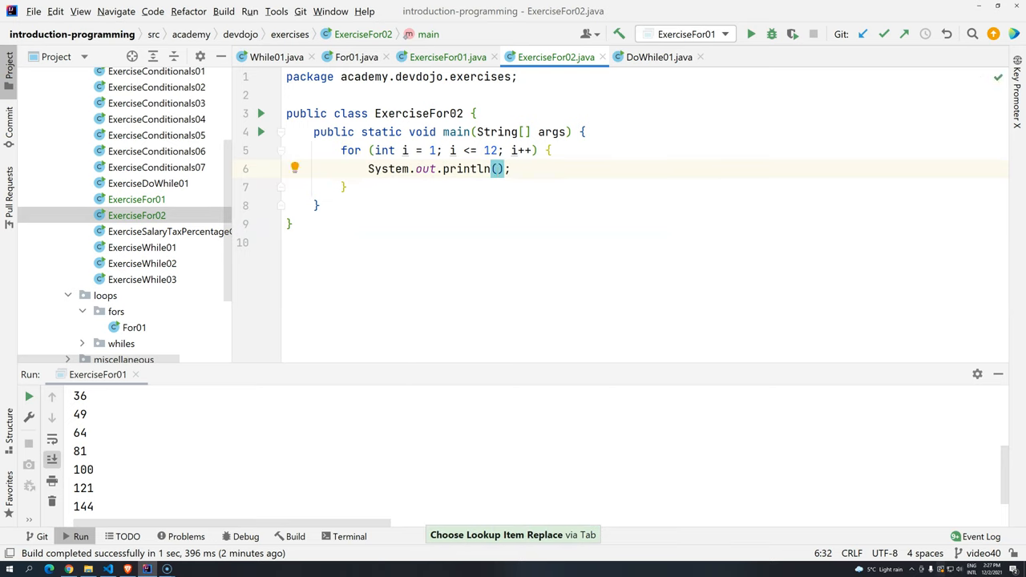
mouse_move(175, 469)
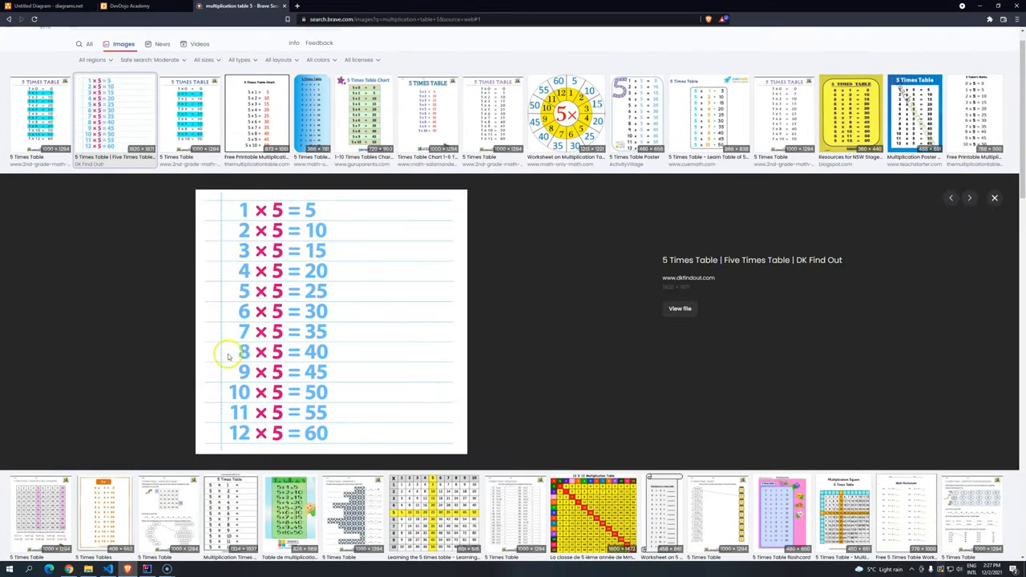
Step: Make the loop print i + "x5 = " + (i * 5), then reformat the statement
left_click(127, 570)
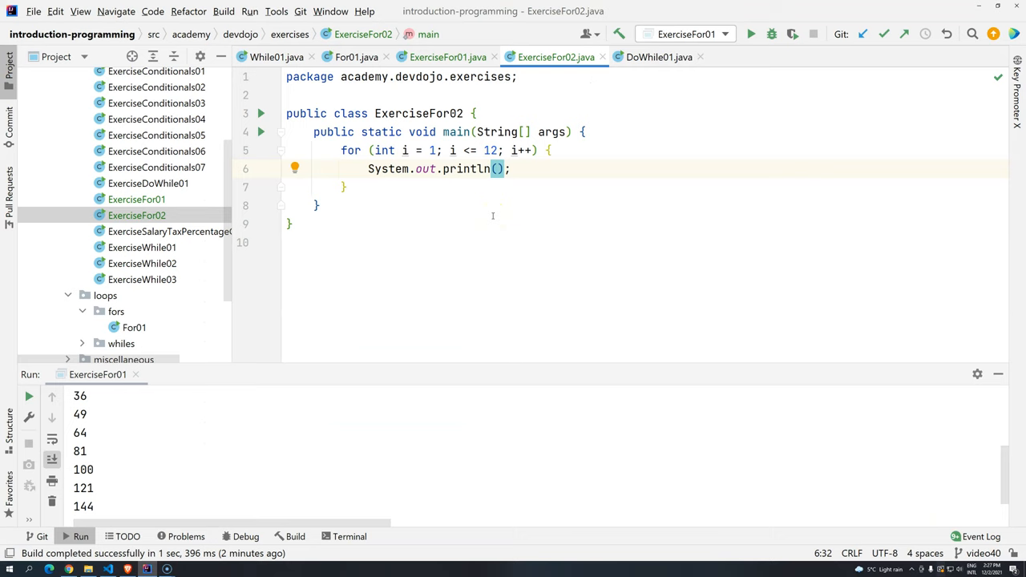
type("i +")
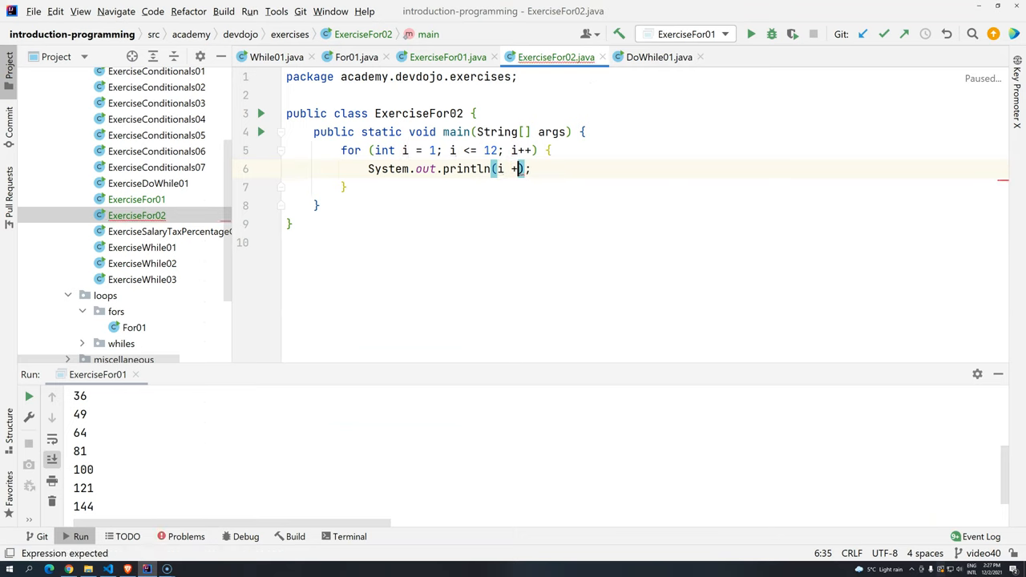
type("\"")
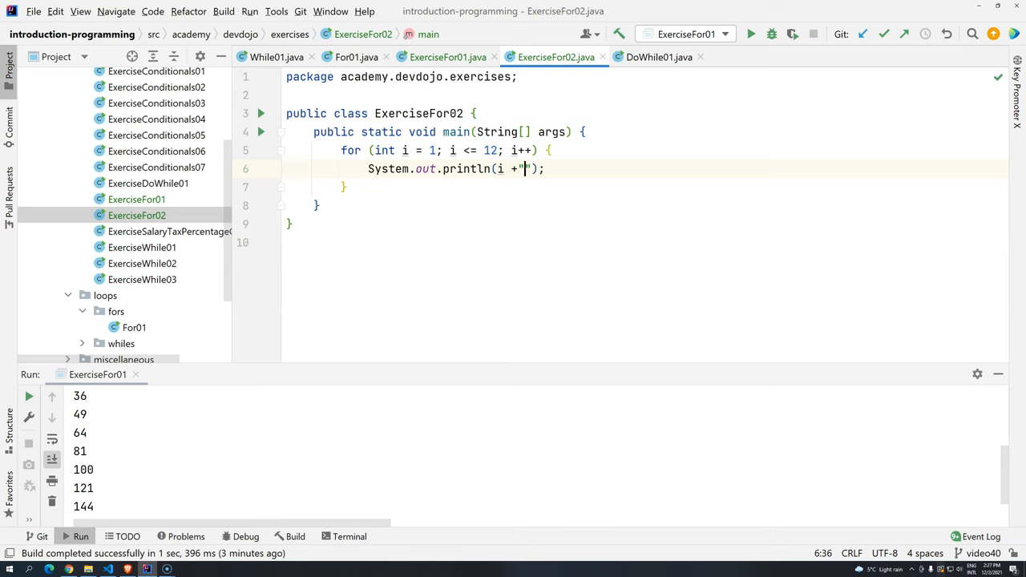
type("x5")
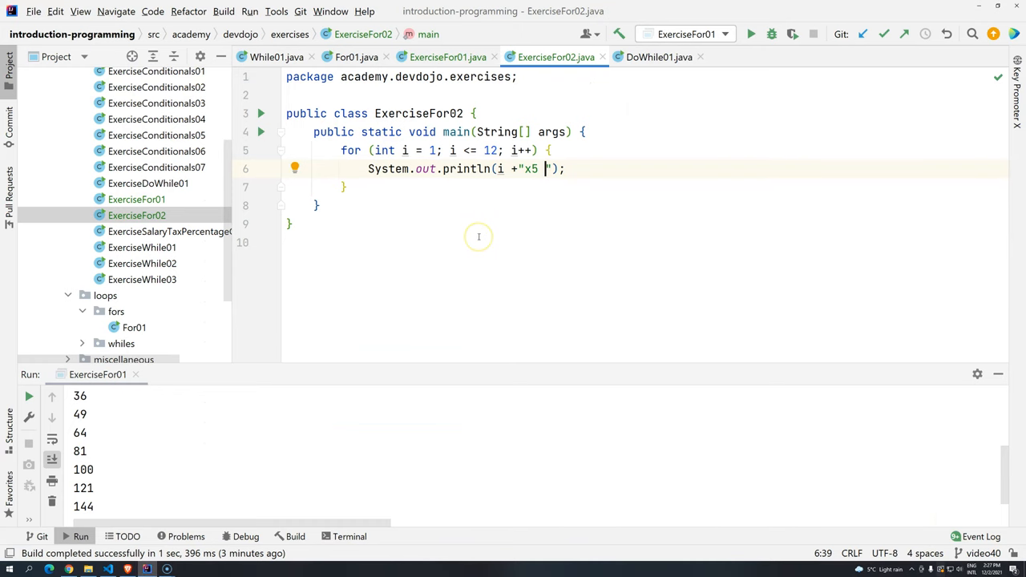
type("=")
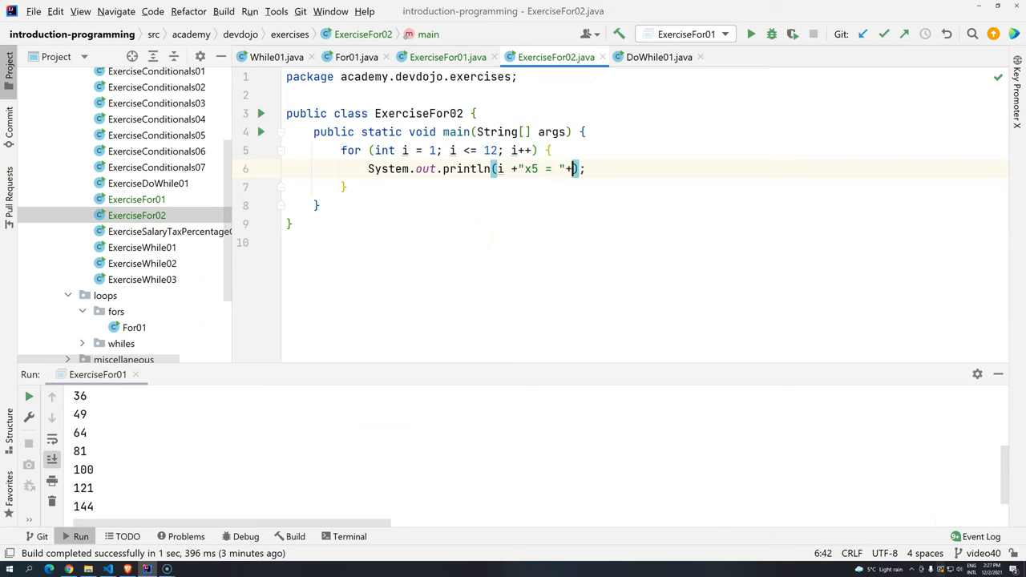
key("Backspace")
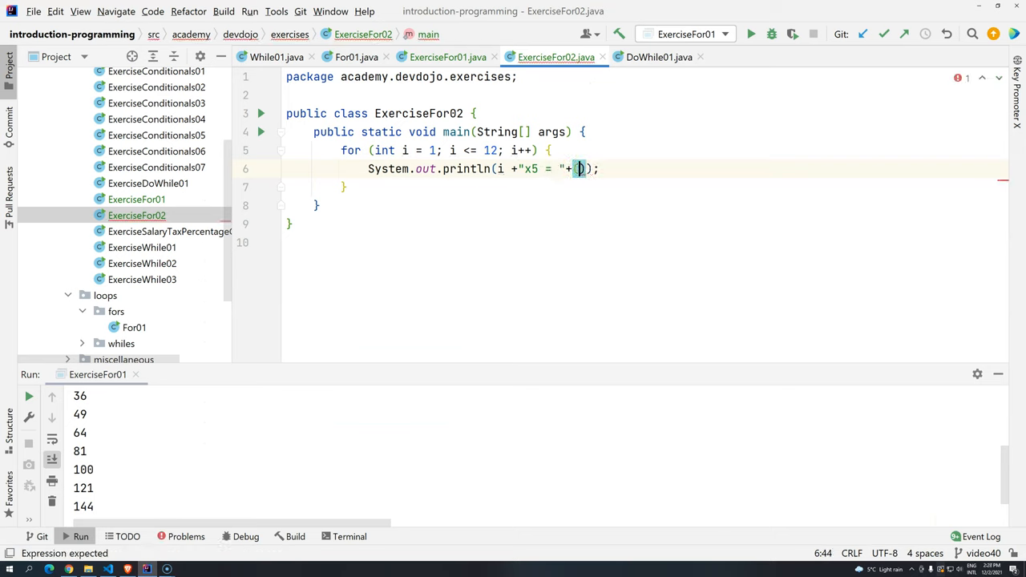
type("i*")
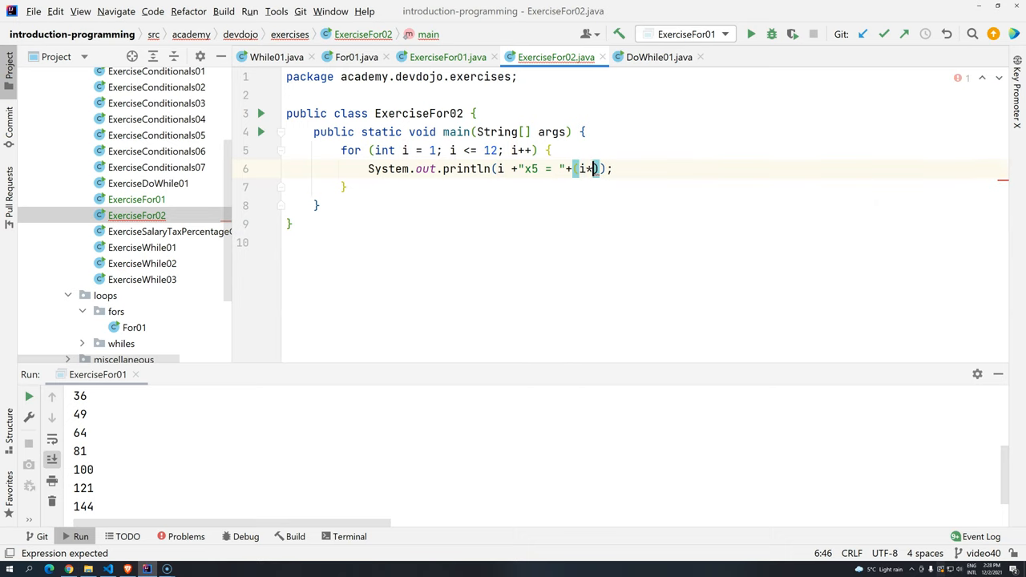
type("5")
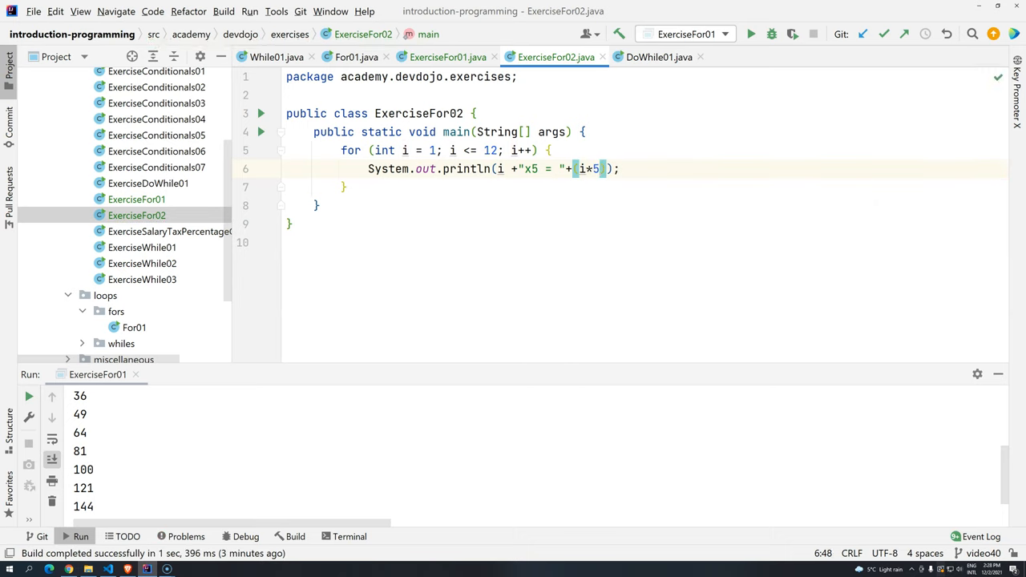
key("ctrl+alt+l")
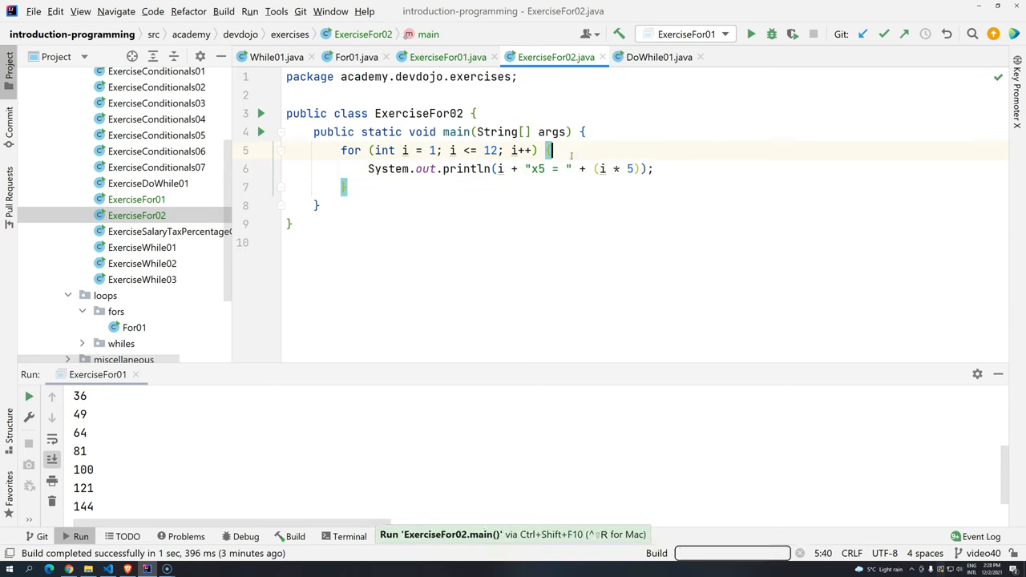
Step: Run ExerciseFor02 and scroll the console output from 1x5 = 5 to 12x5 = 60
left_click(750, 34)
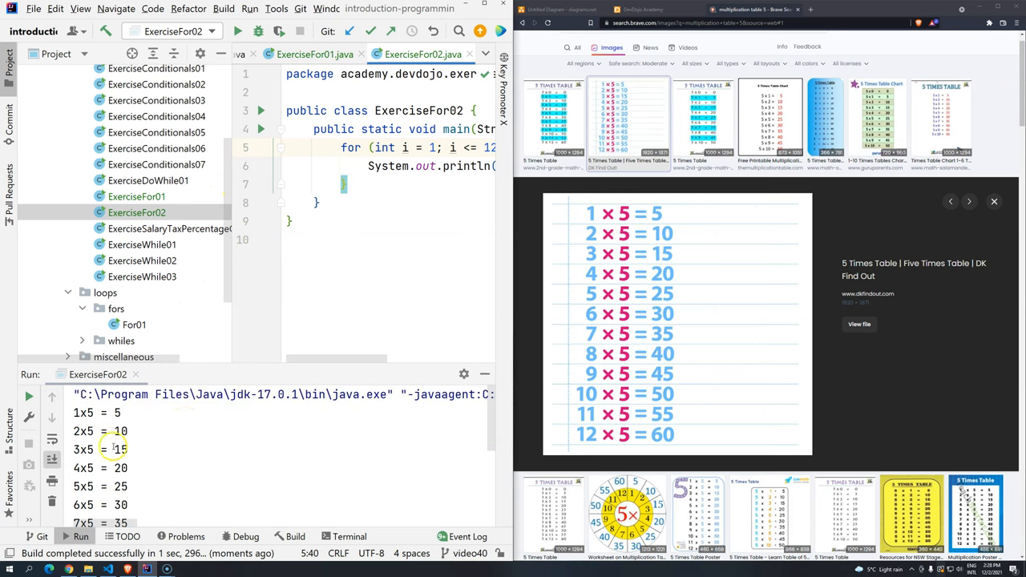
scroll("down", 3)
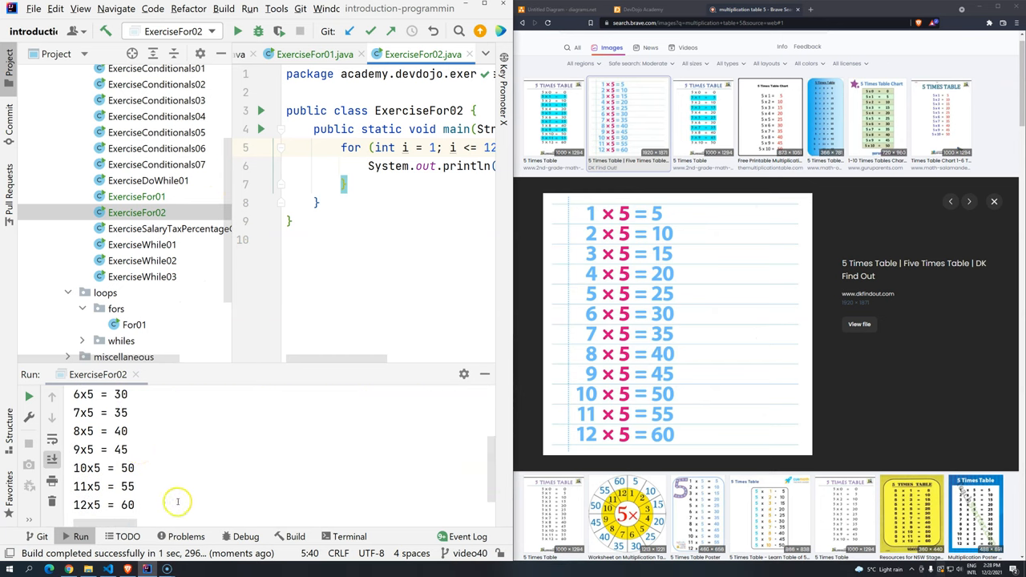
mouse_move(228, 330)
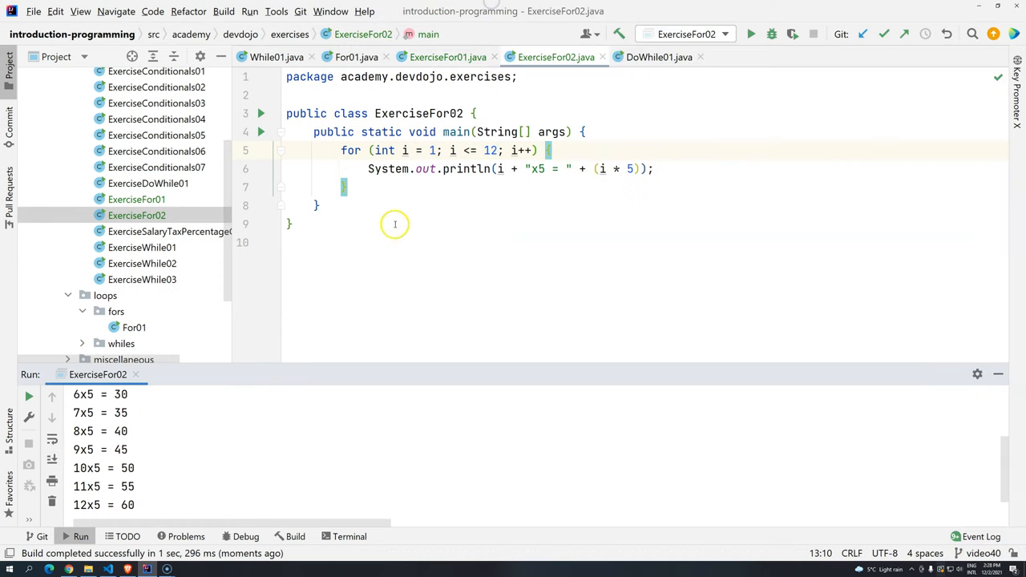
mouse_move(399, 196)
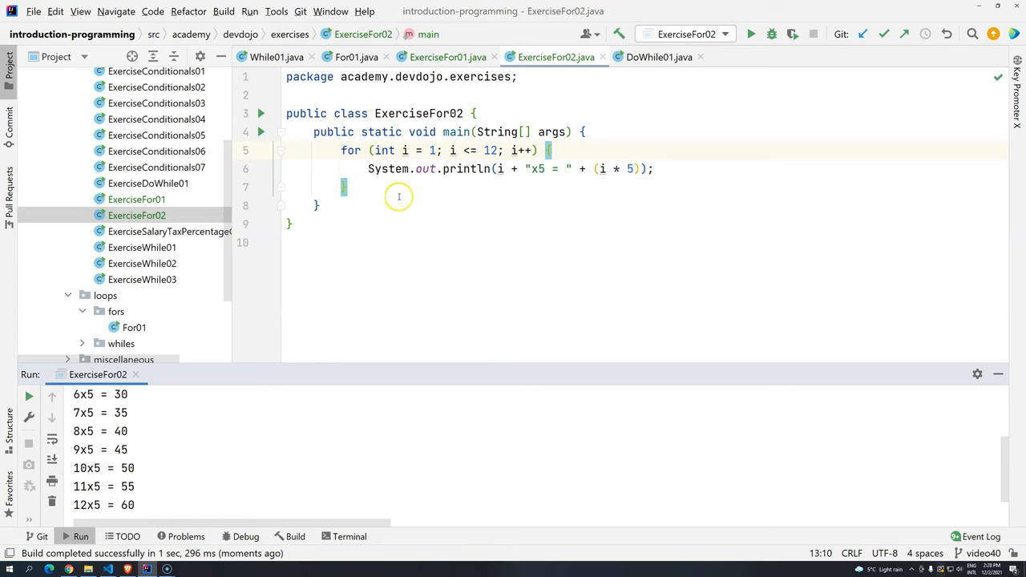
mouse_move(415, 256)
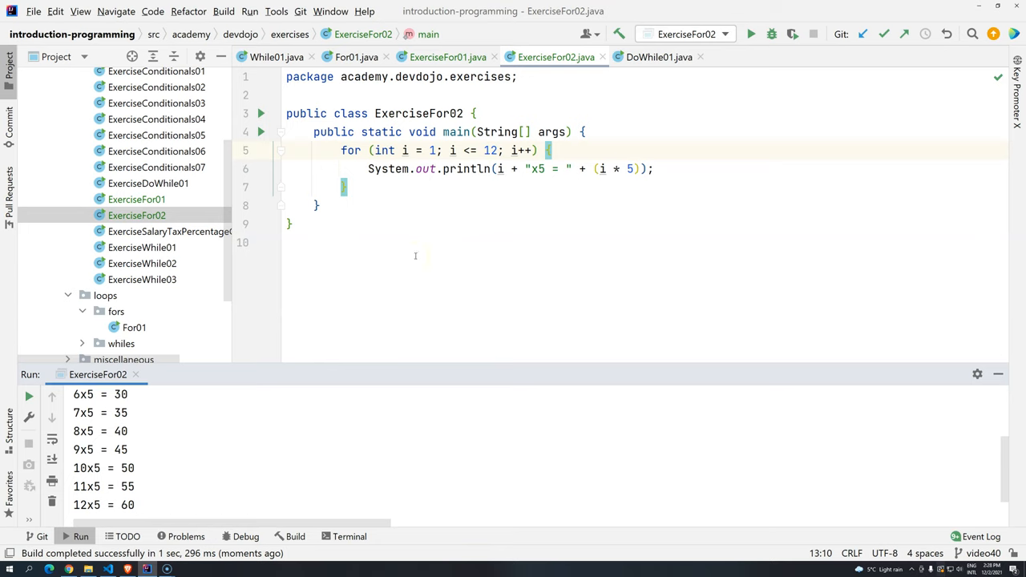